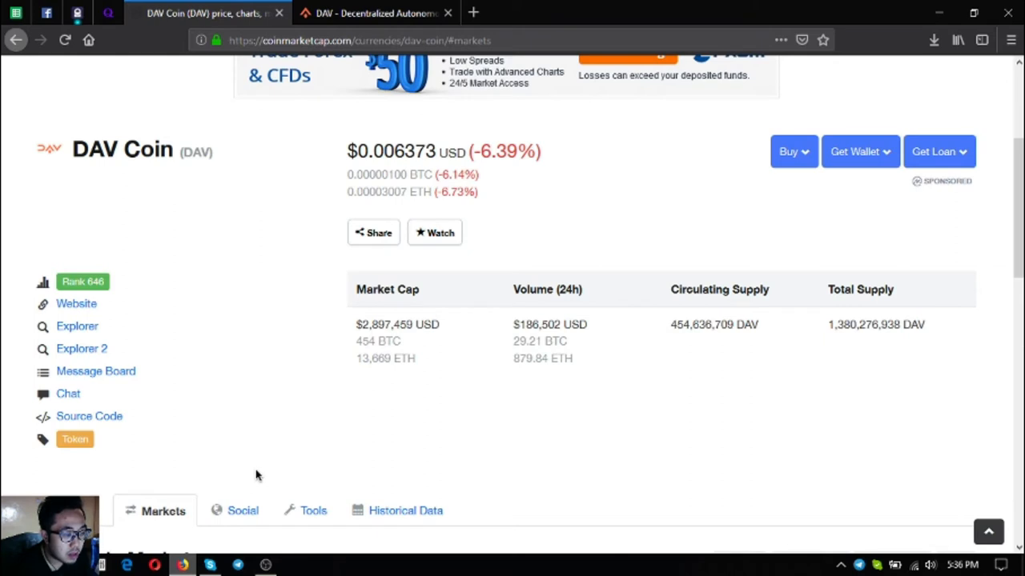
Switch from the CoinMarketCap listing to the dav.network homepage tab
scroll(down, 3)
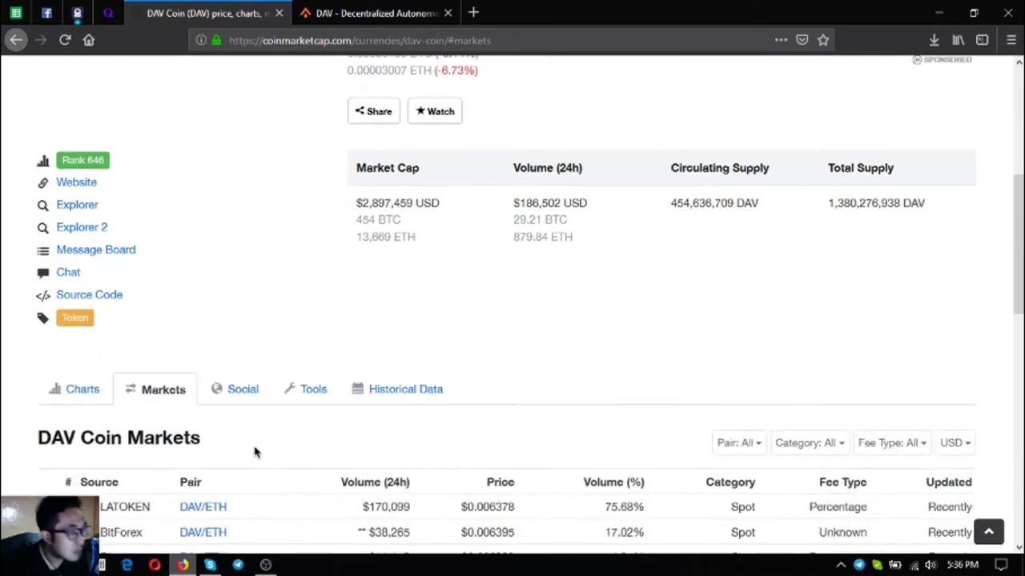
scroll(down, 3)
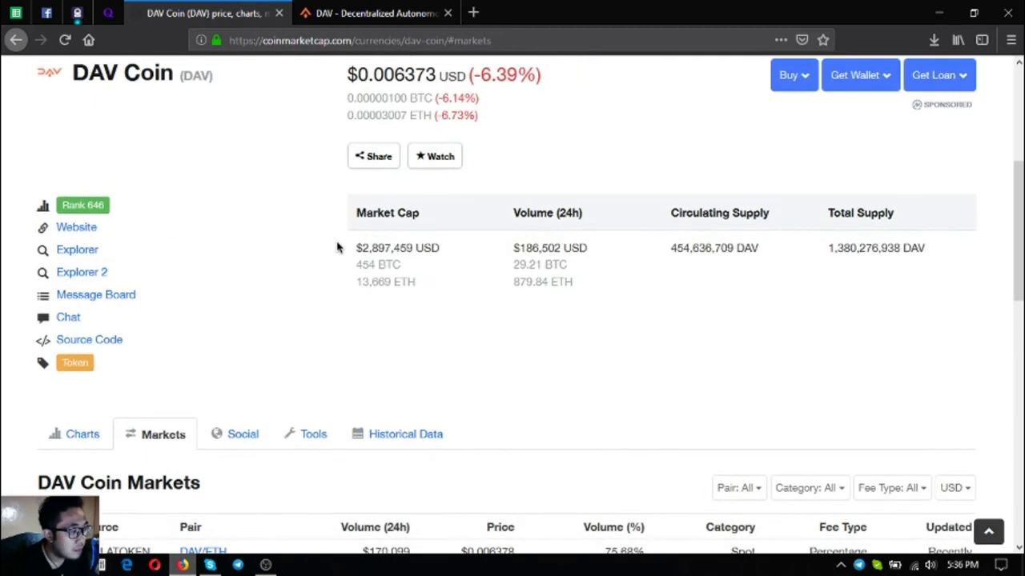
scroll(up, 3)
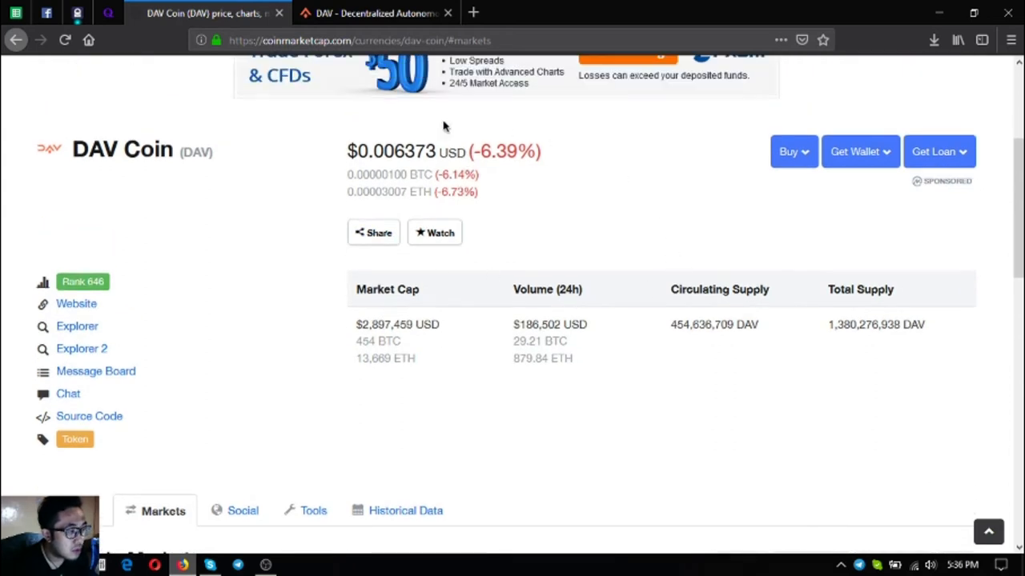
mouse_move(78, 306)
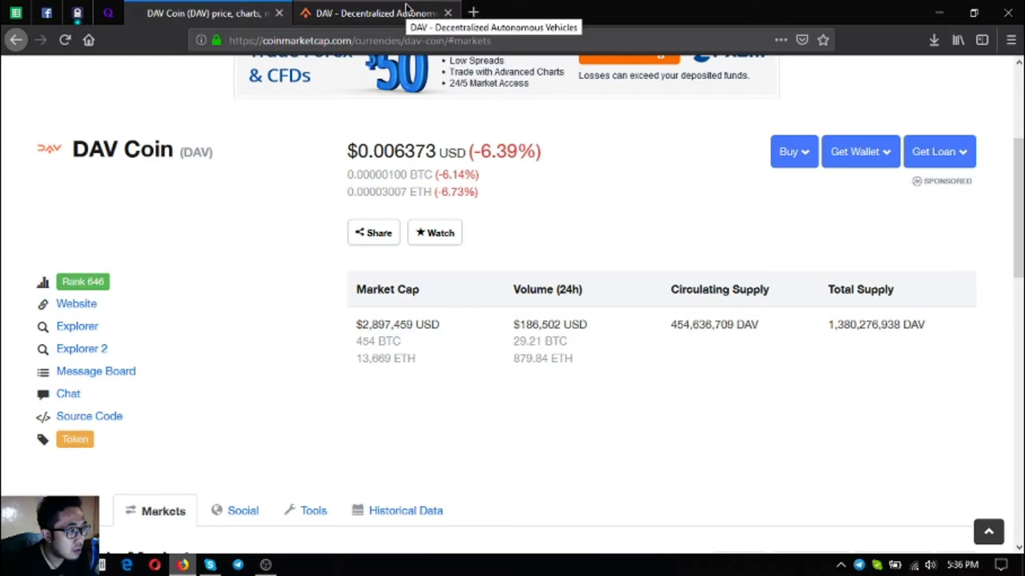
click(376, 13)
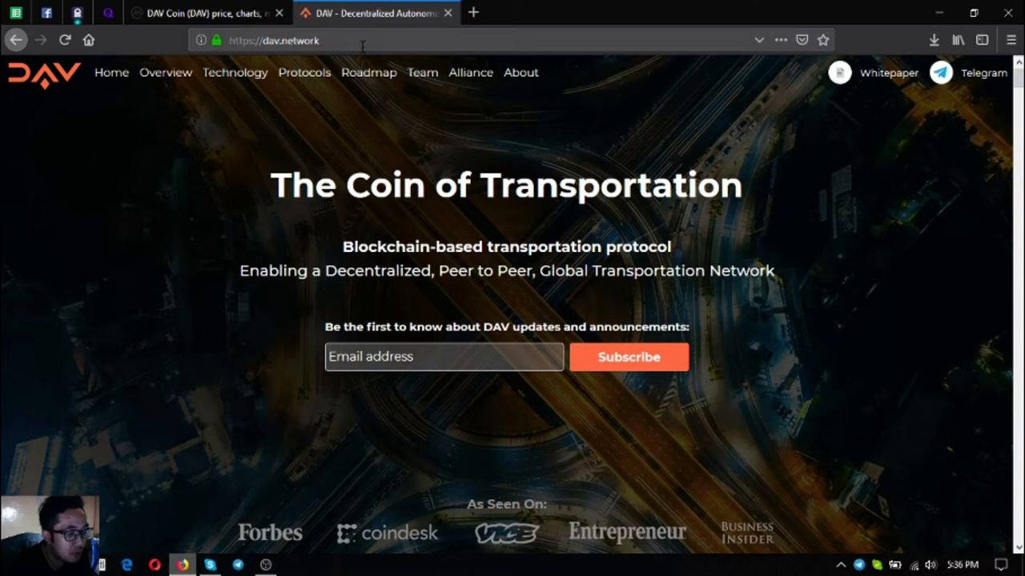
mouse_move(360, 61)
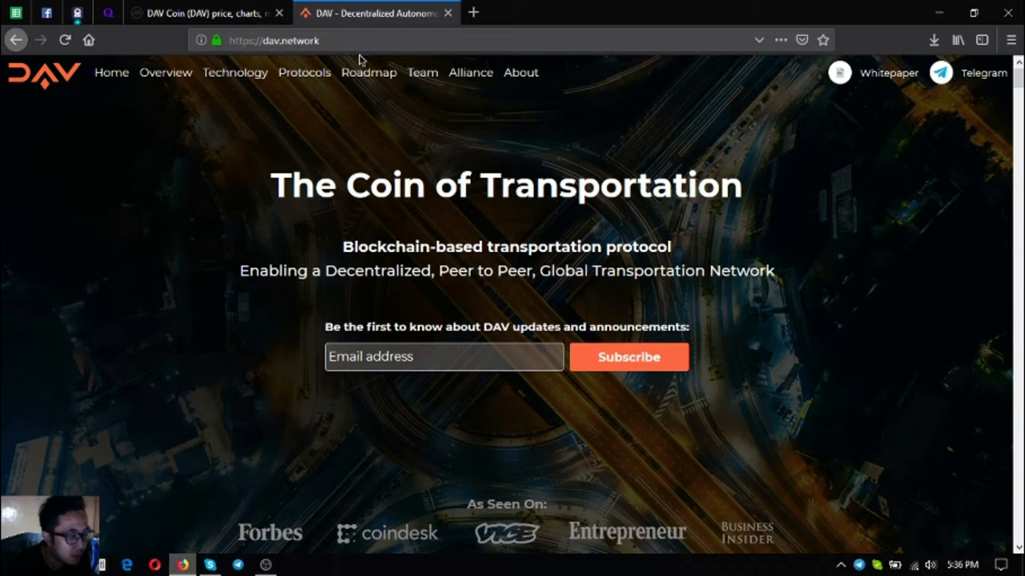
Scroll past the hero banner to the DAV Overview and Australia Post videos
scroll(down, 3)
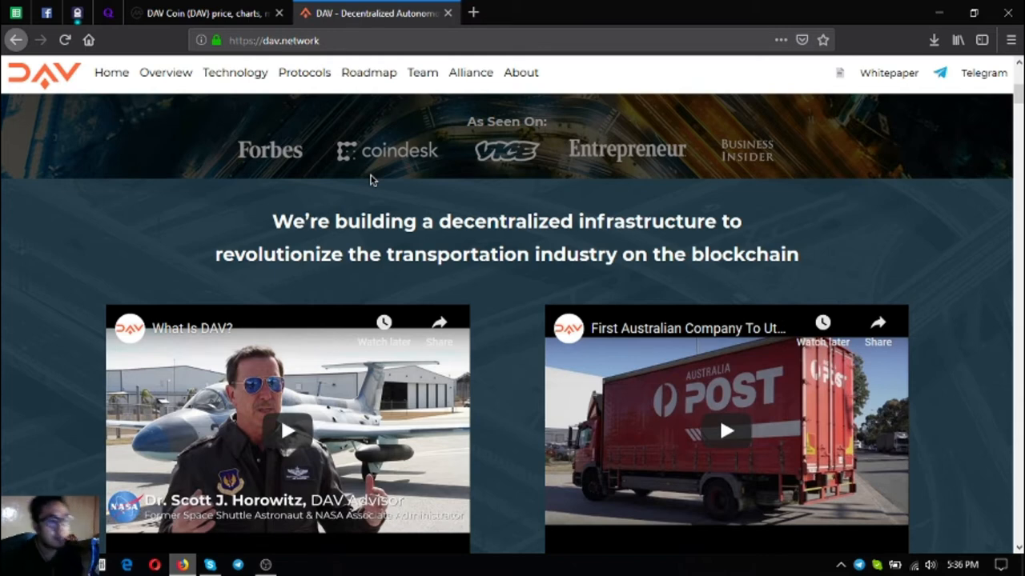
scroll(down, 3)
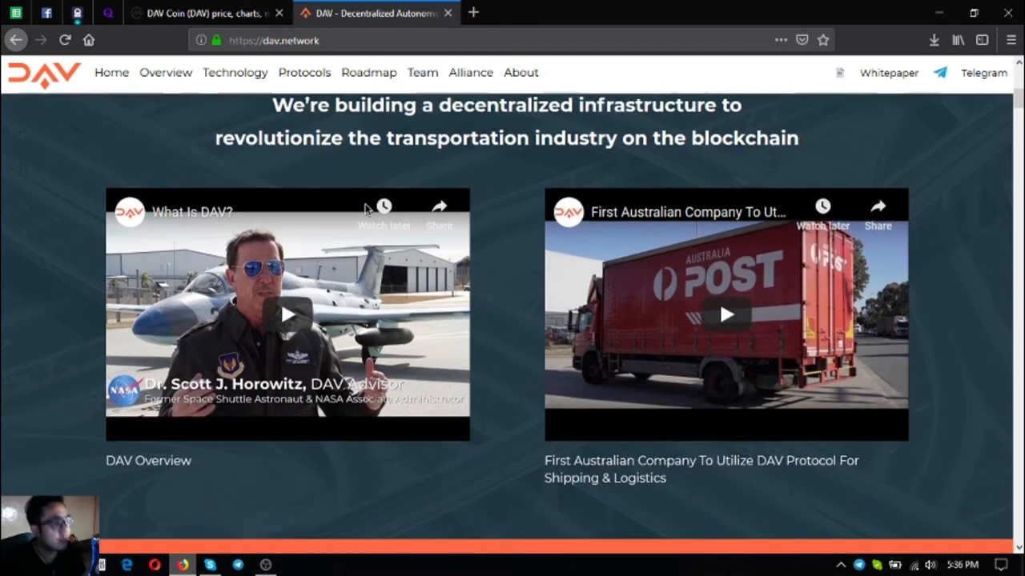
scroll(down, 3)
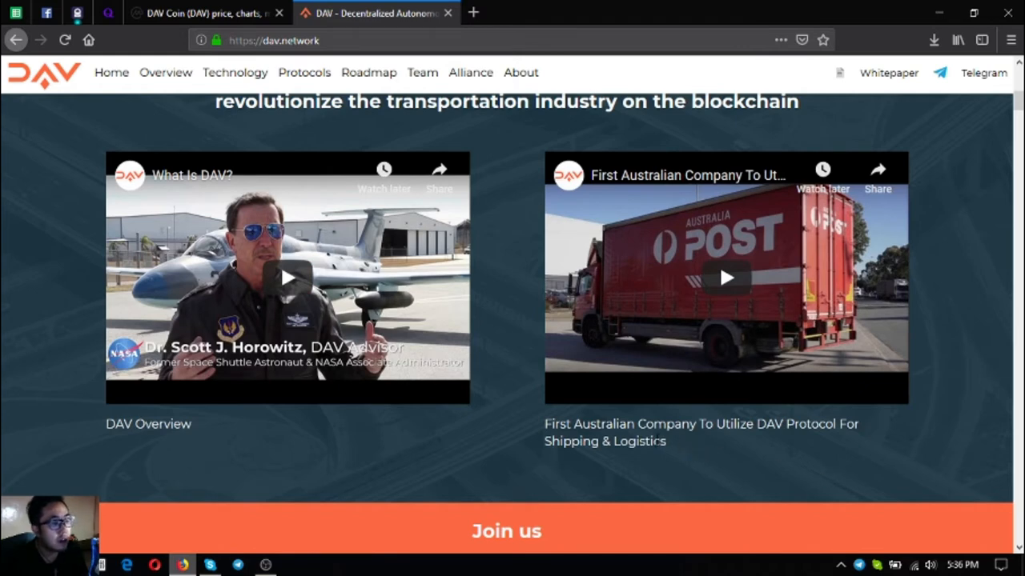
mouse_move(694, 445)
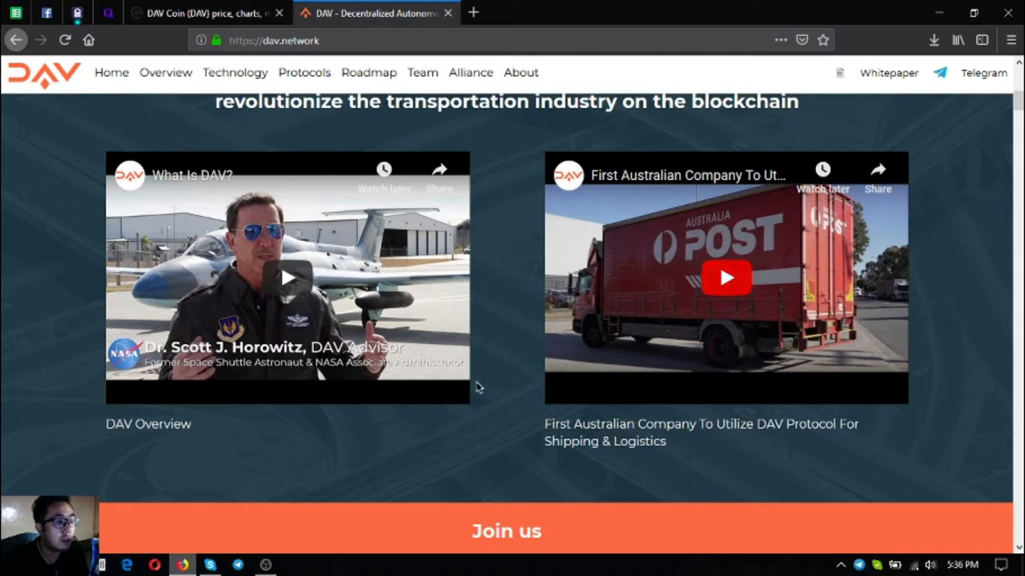
mouse_move(641, 258)
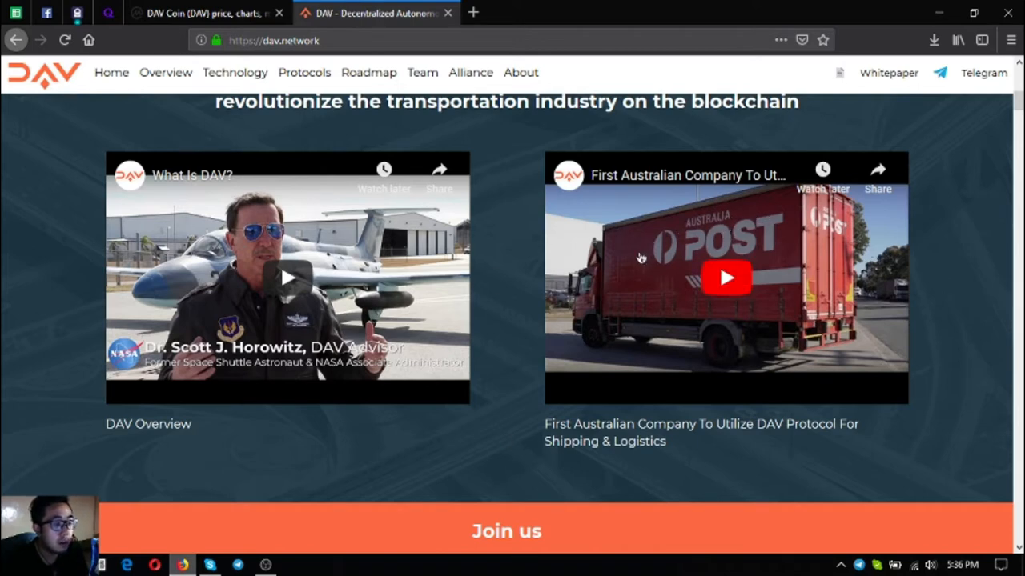
Scroll past the Join us social bar to 'What Blockchain means to transportation today'
scroll(down, 3)
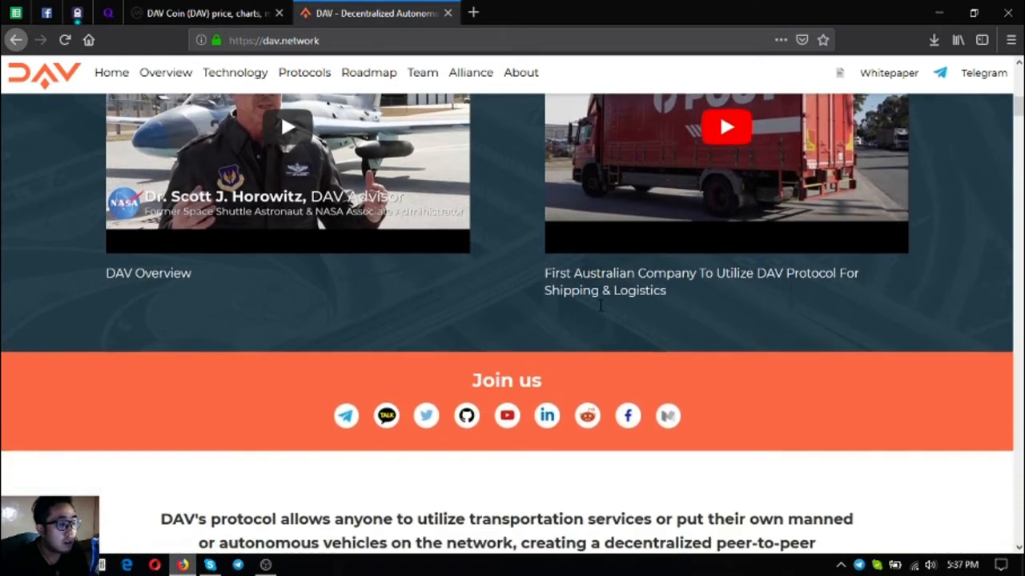
scroll(down, 3)
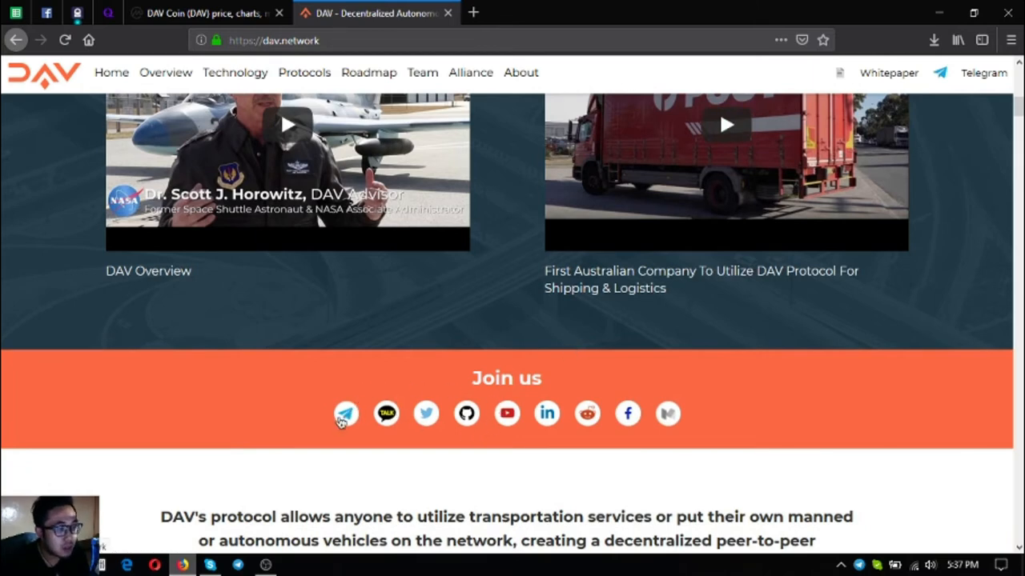
mouse_move(350, 422)
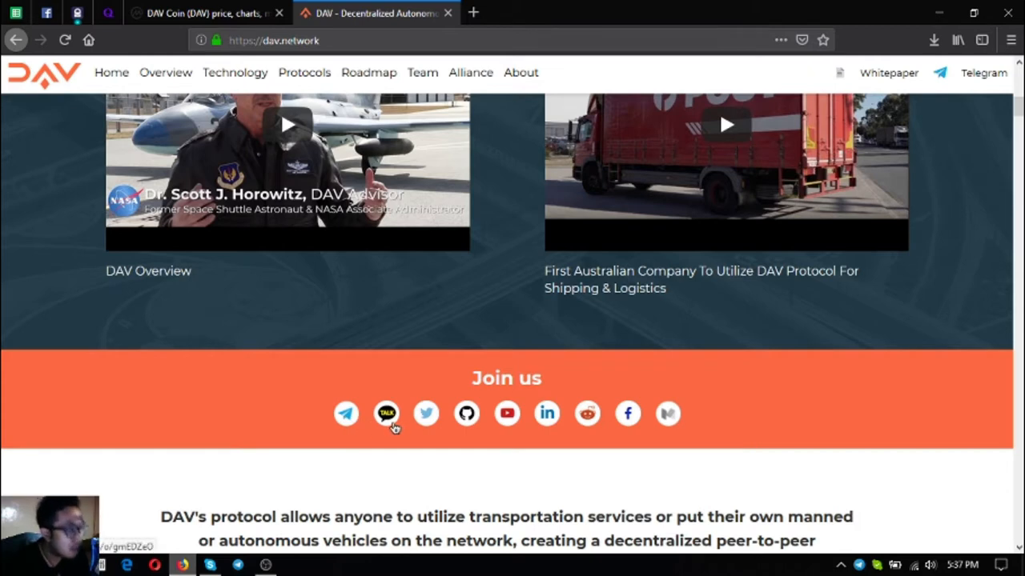
mouse_move(426, 416)
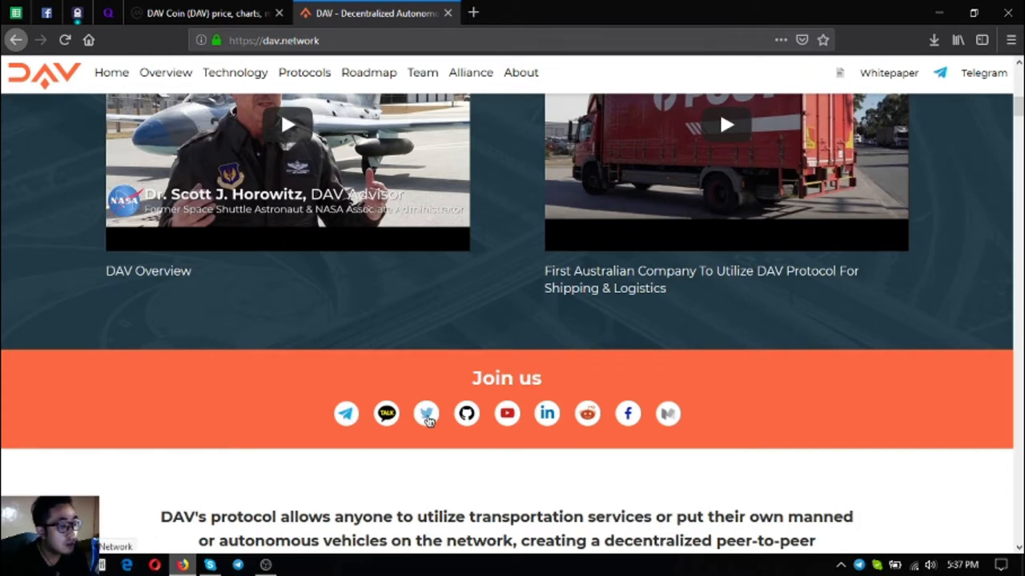
mouse_move(451, 426)
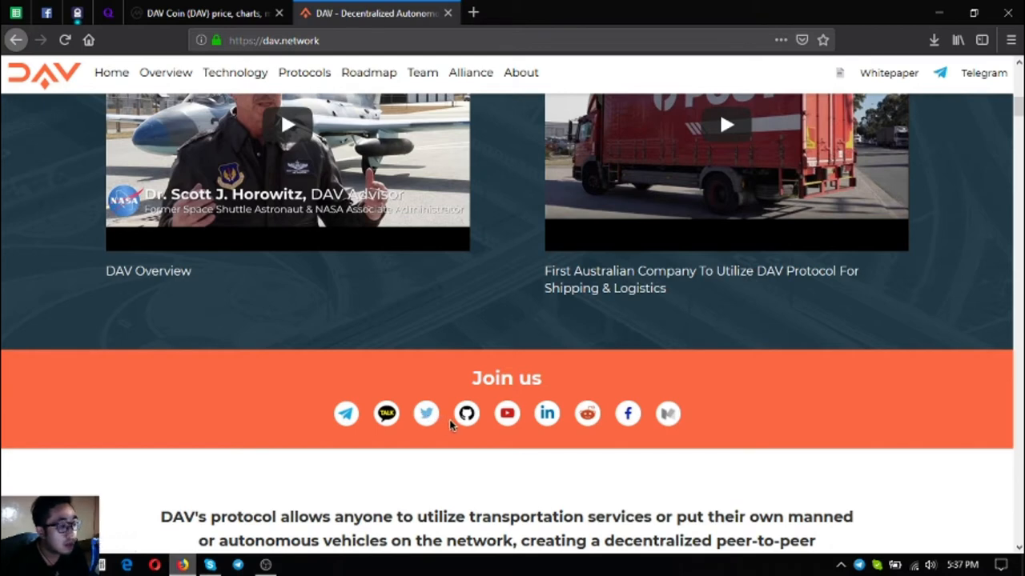
mouse_move(471, 425)
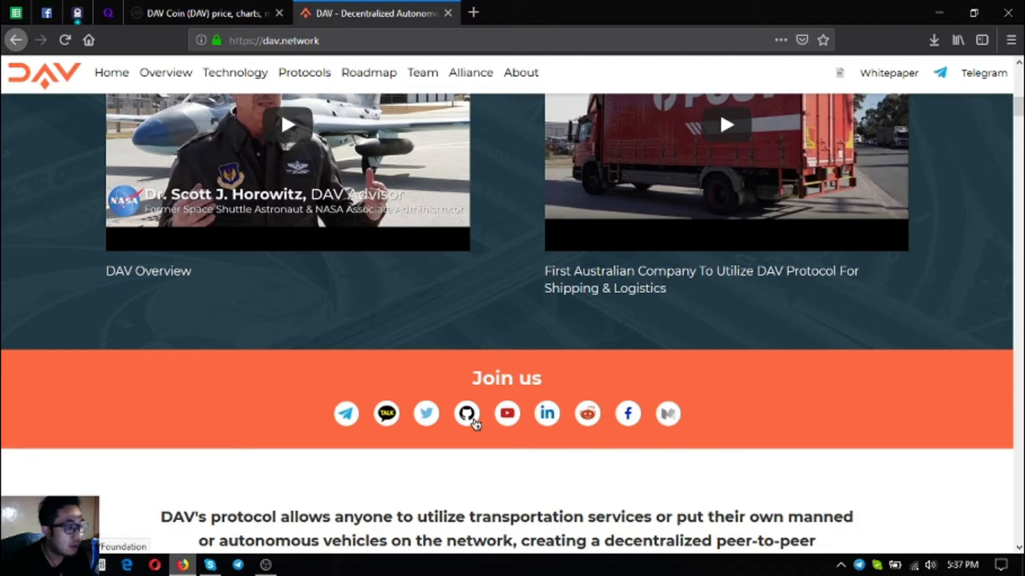
mouse_move(506, 413)
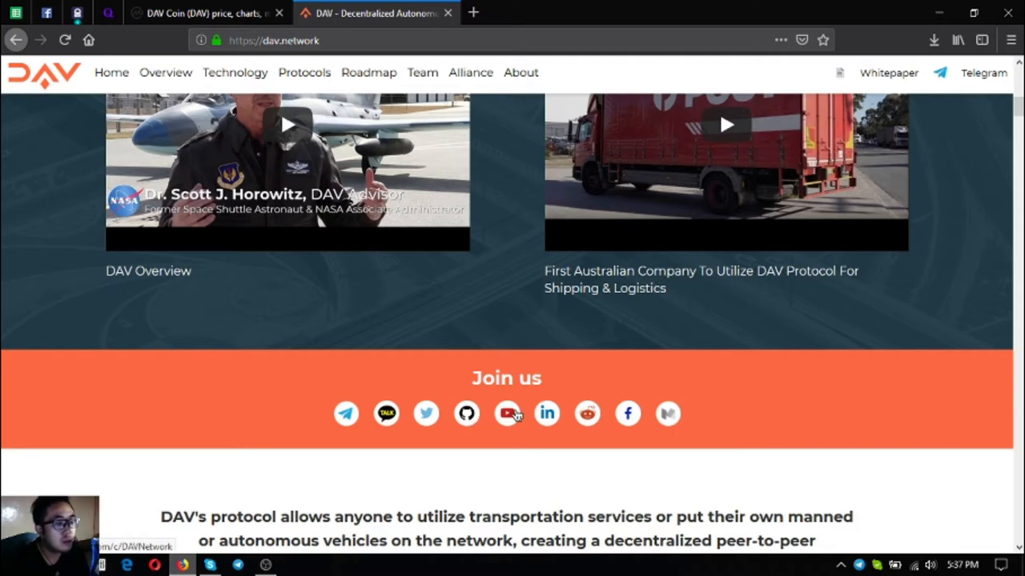
mouse_move(529, 426)
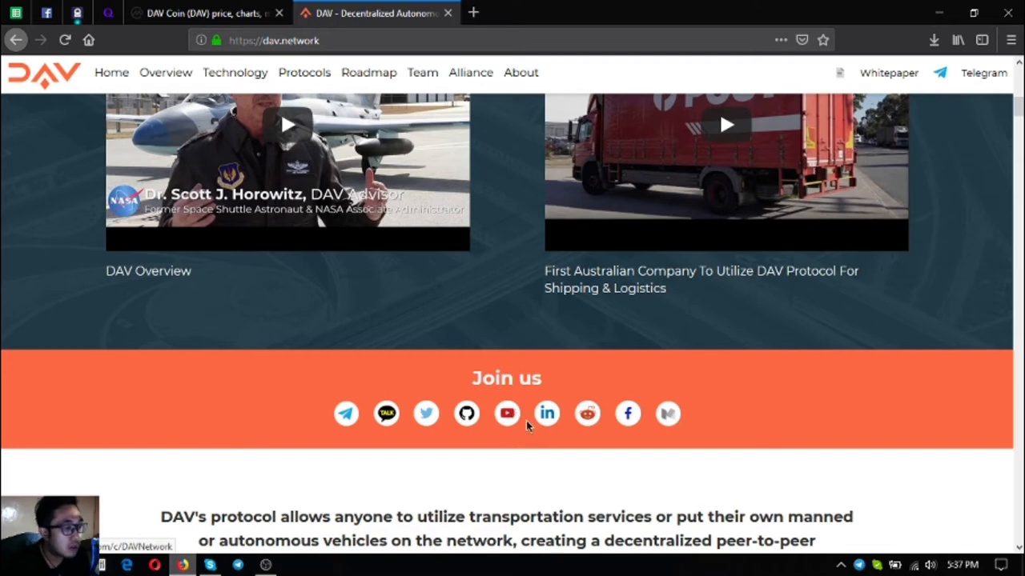
mouse_move(608, 423)
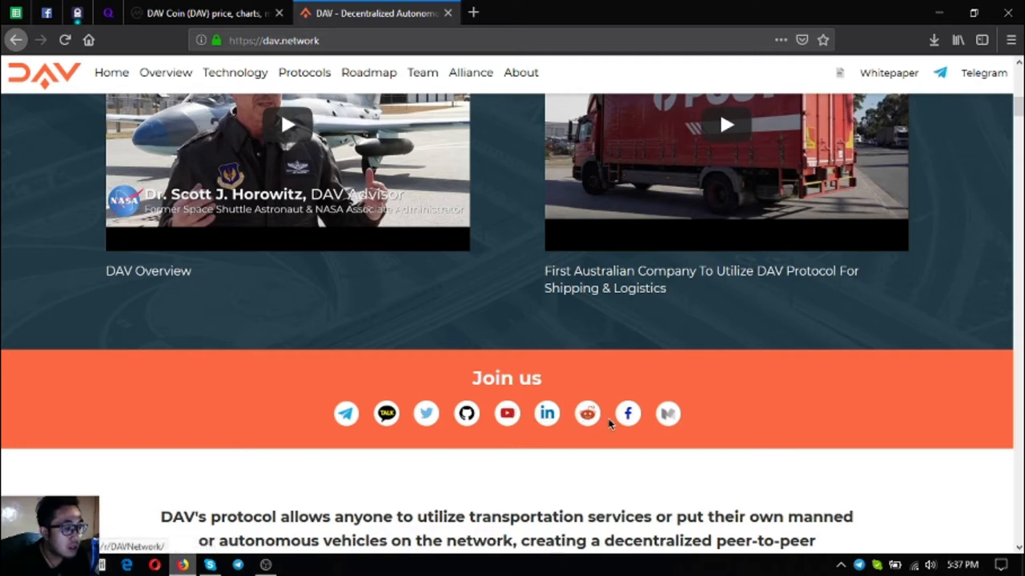
mouse_move(669, 423)
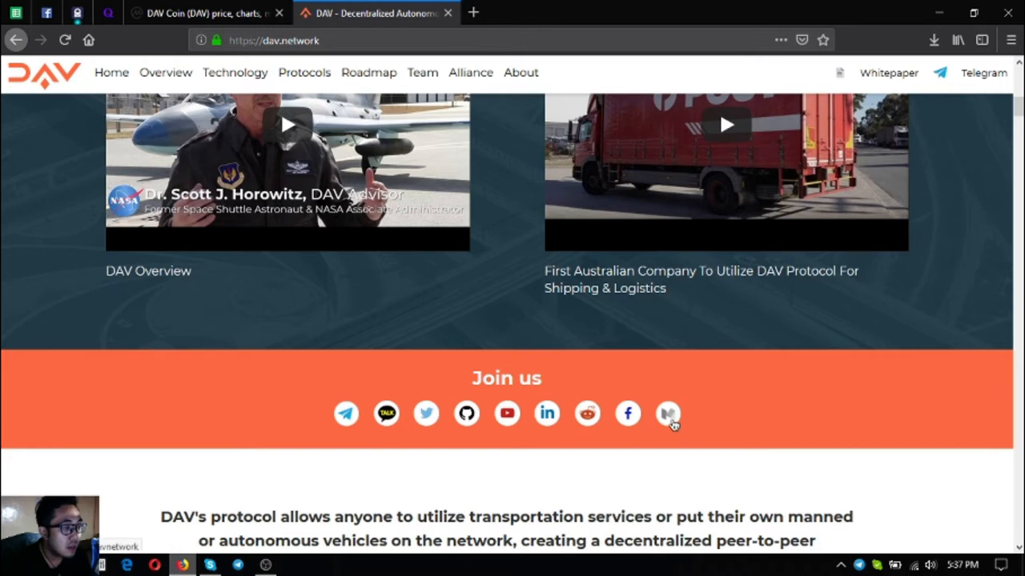
scroll(down, 3)
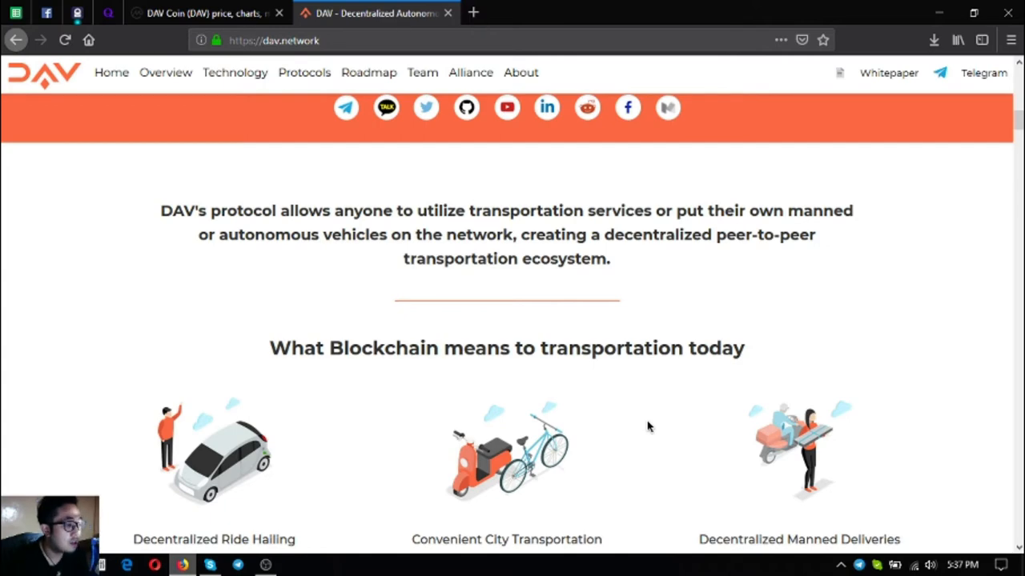
Scroll through the transportation today and tomorrow use cases to 'The Blockchain enables' list
scroll(down, 3)
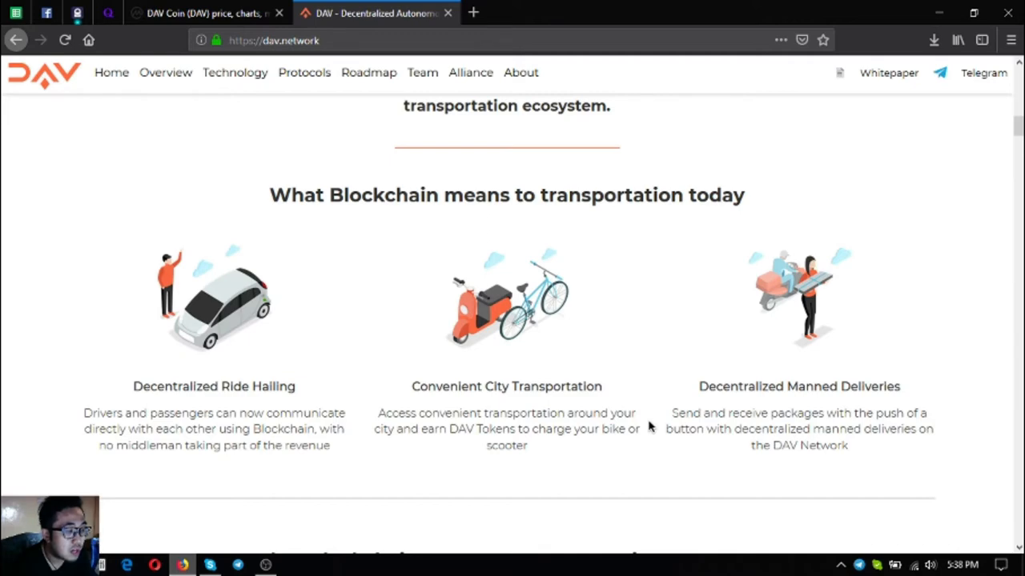
scroll(down, 3)
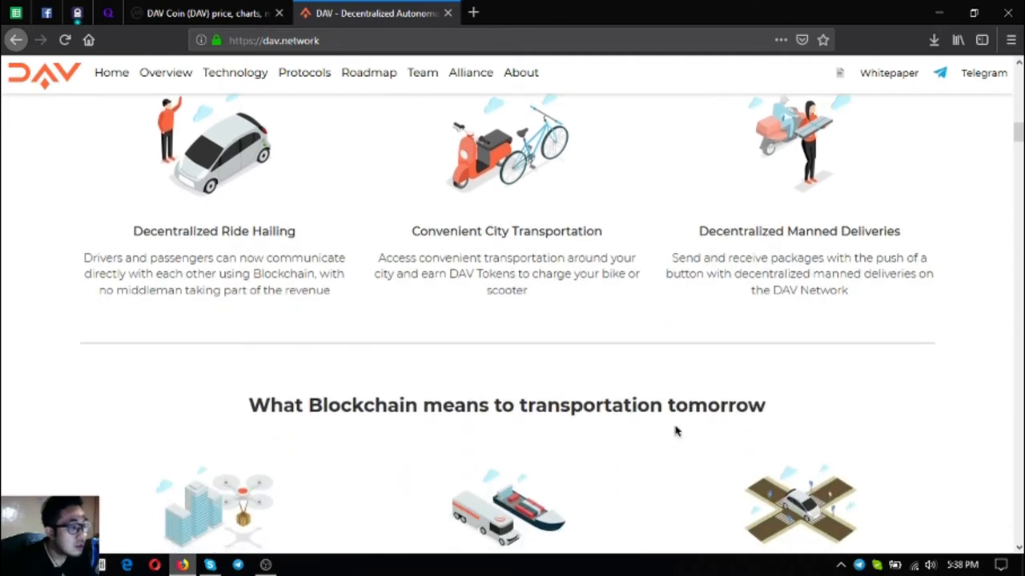
scroll(down, 3)
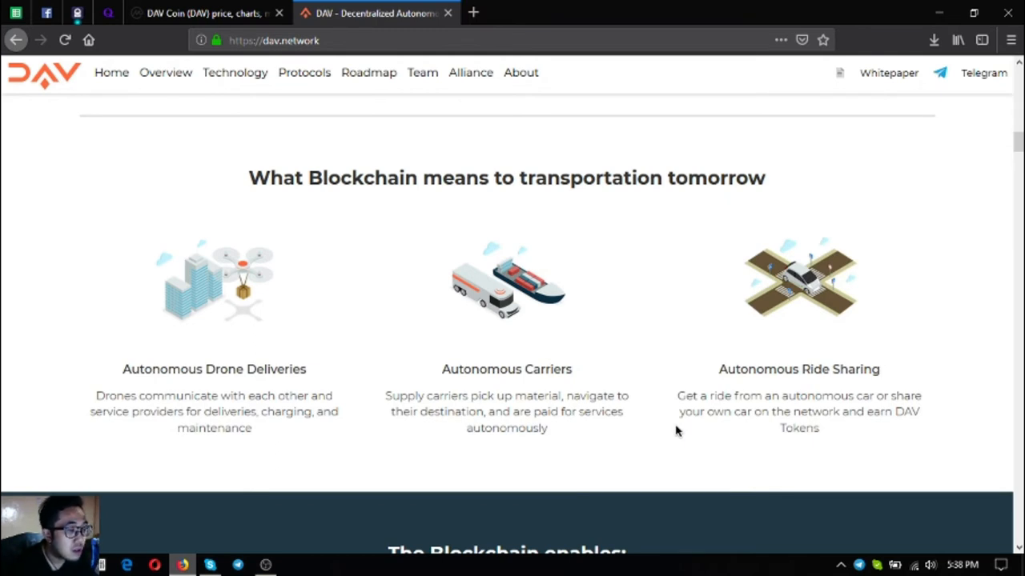
scroll(down, 3)
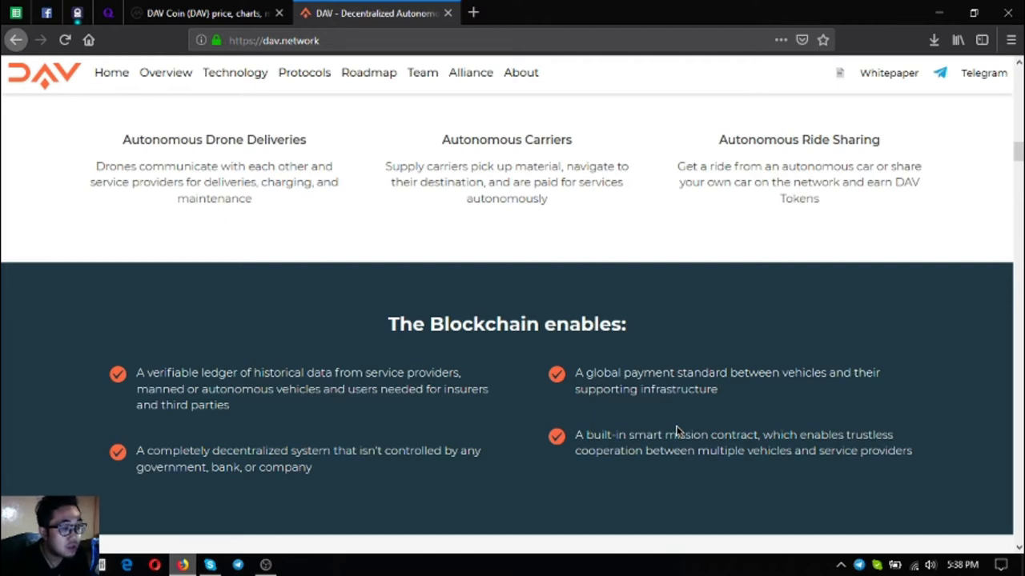
Scroll past the three-part Technology diagram to Decentralized Discovery and Communication Protocol
scroll(down, 3)
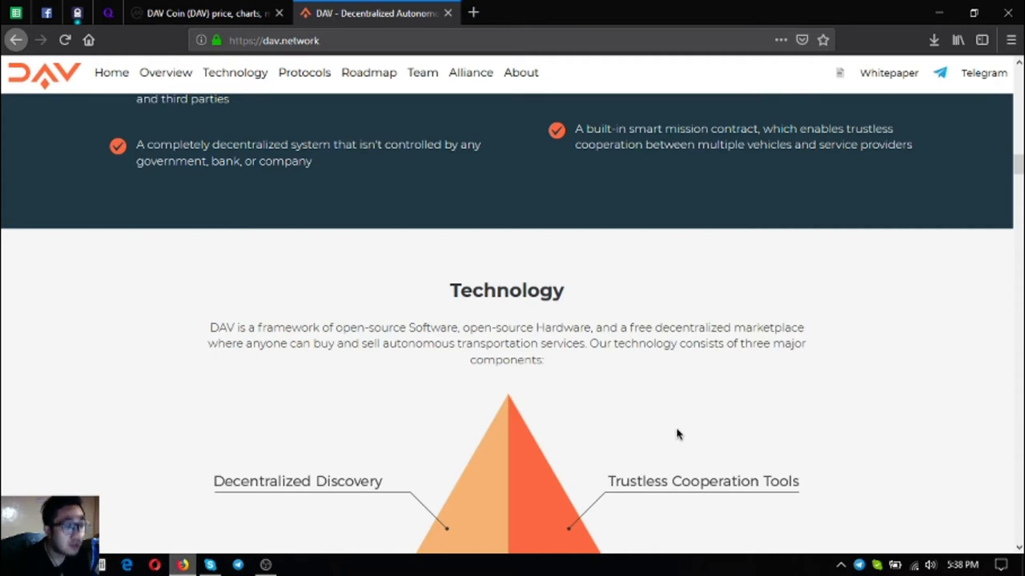
scroll(down, 3)
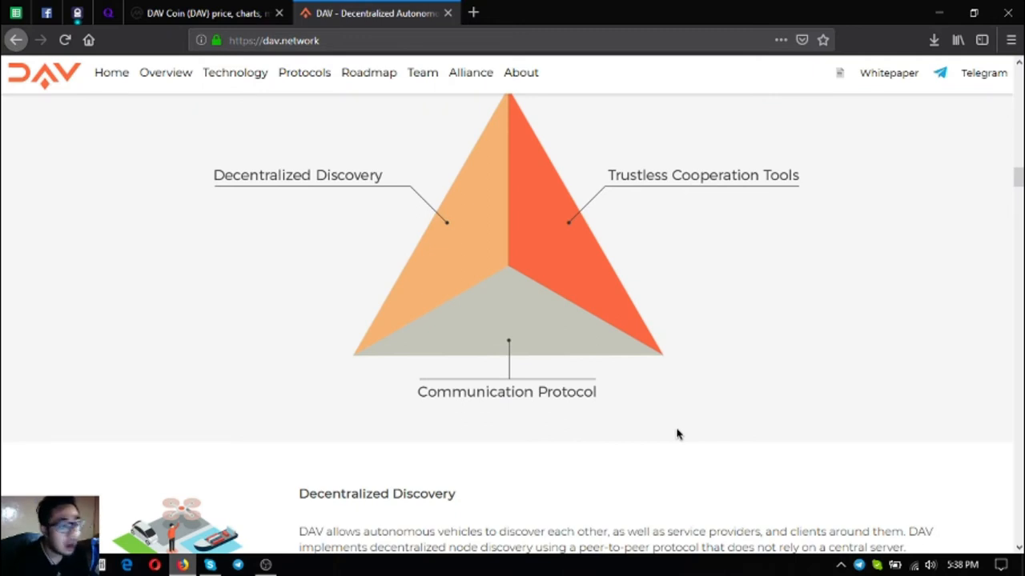
scroll(down, 3)
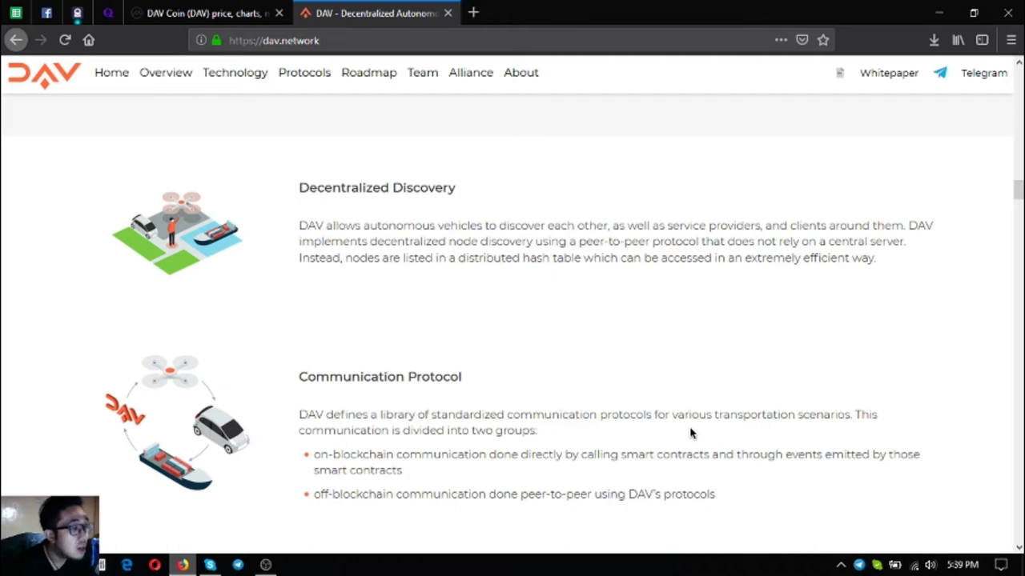
mouse_move(679, 433)
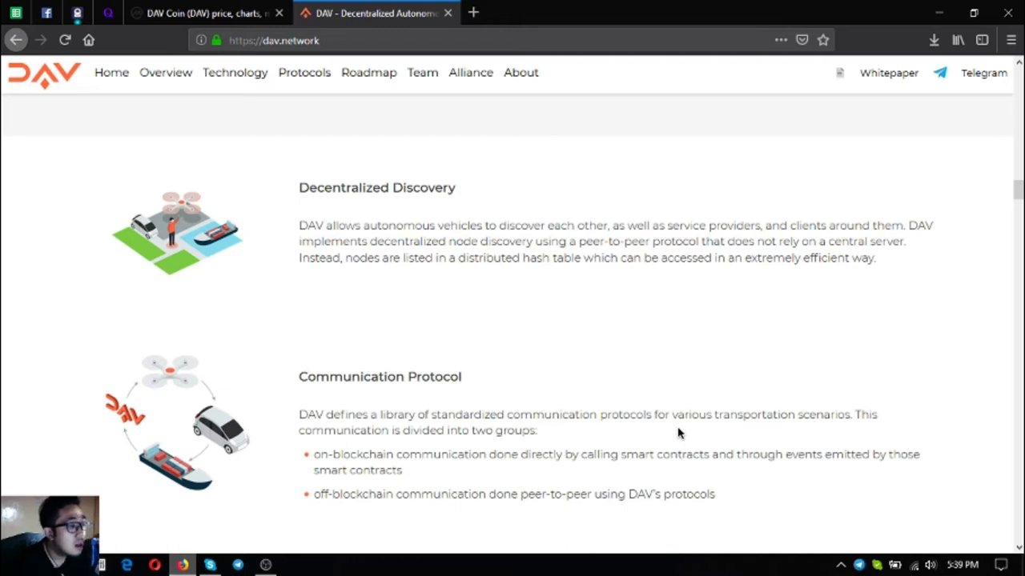
Scroll to the Trustless Cooperation Tools description above 'Explore what we've built so far'
scroll(down, 3)
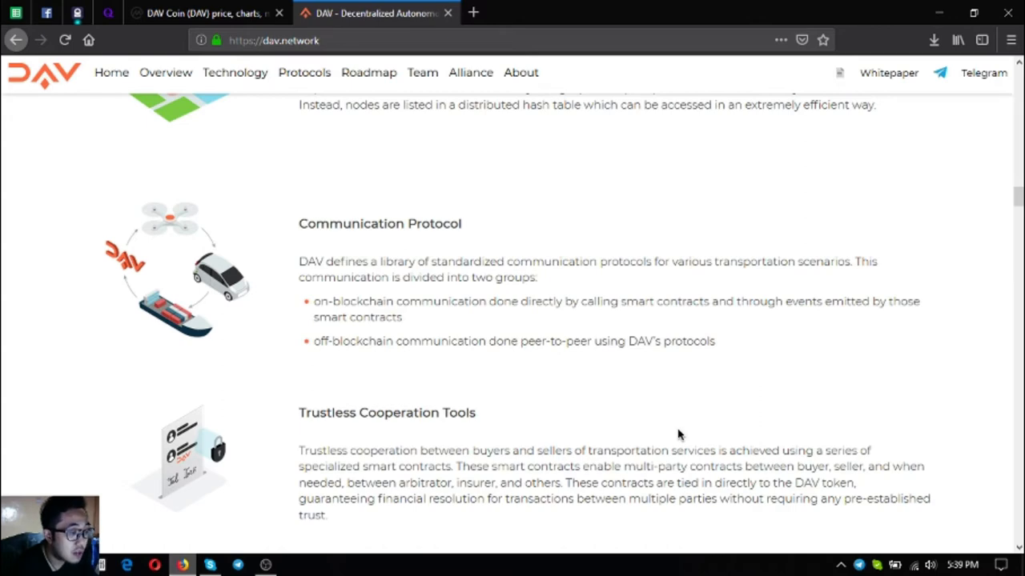
scroll(down, 3)
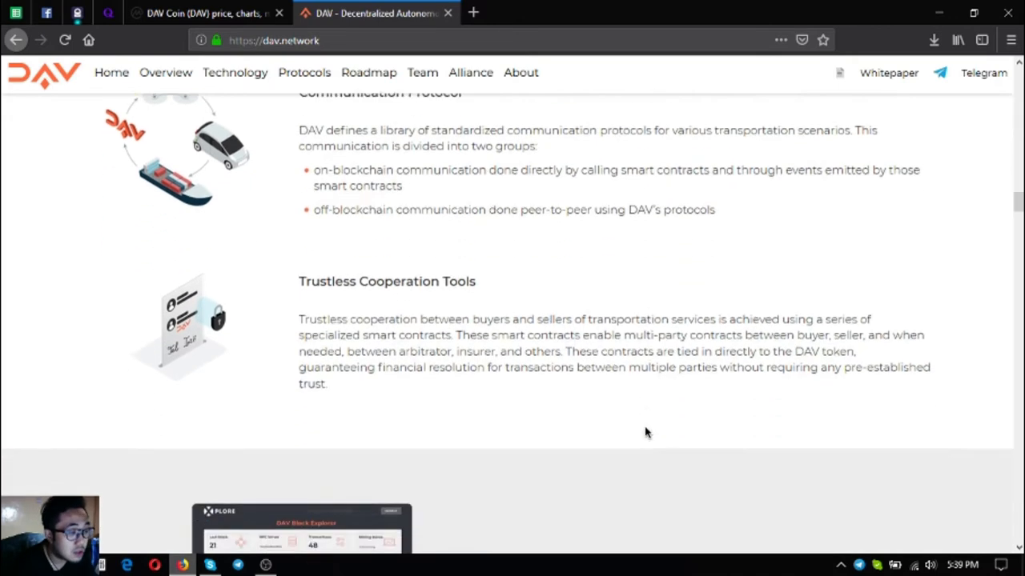
scroll(down, 3)
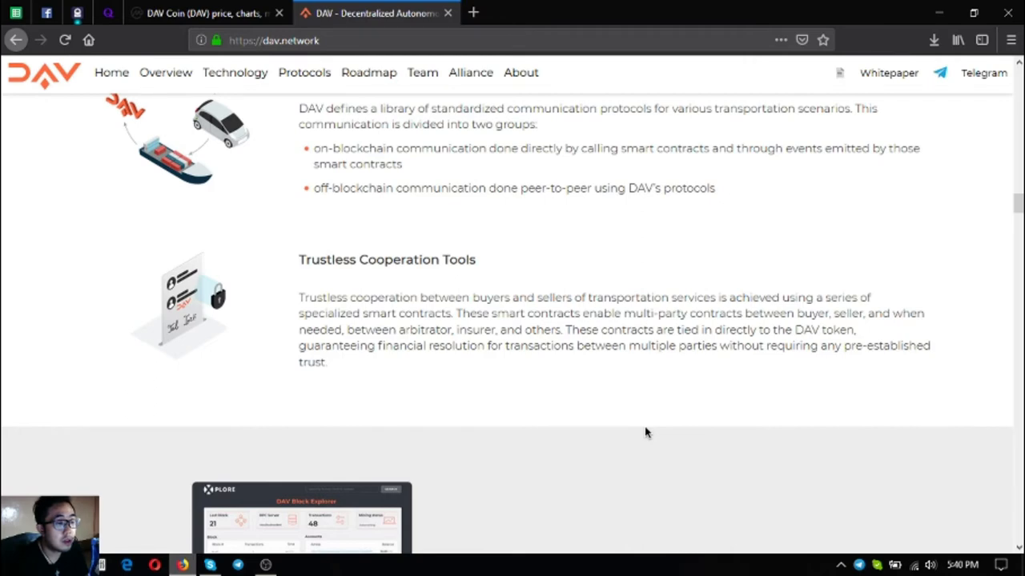
scroll(down, 3)
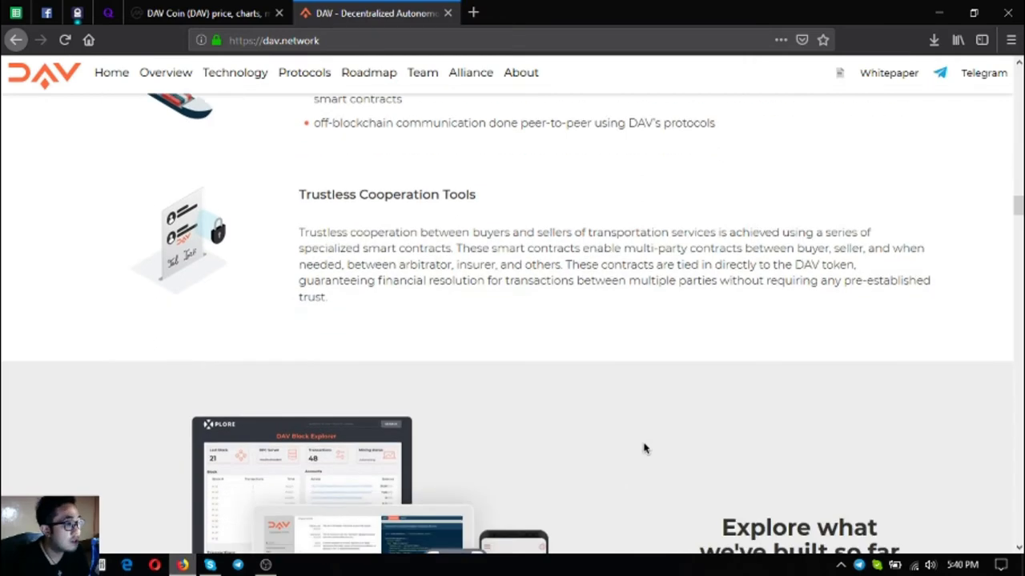
Open the Protocols page via the 'Our Protocols' button
scroll(down, 3)
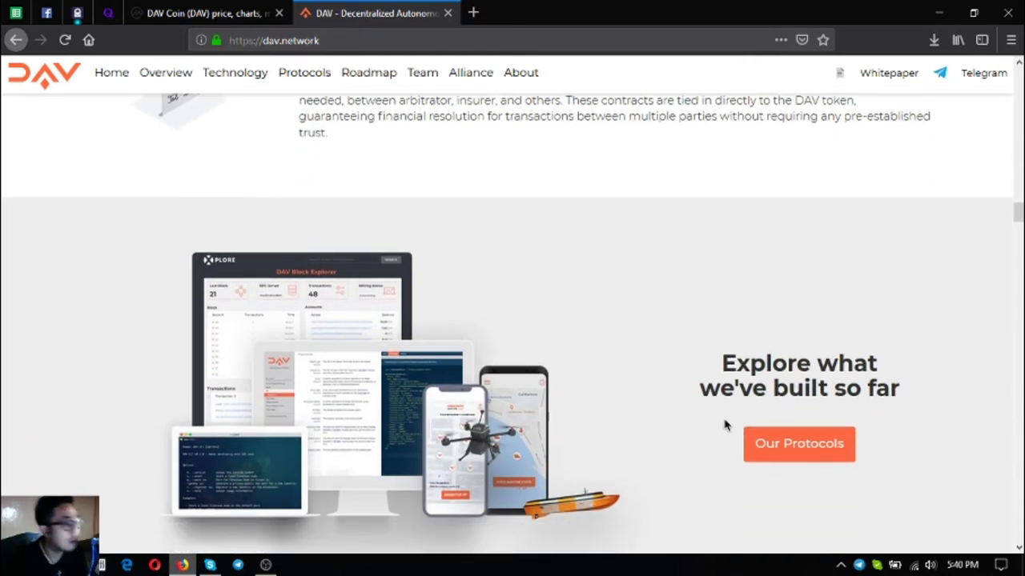
click(799, 444)
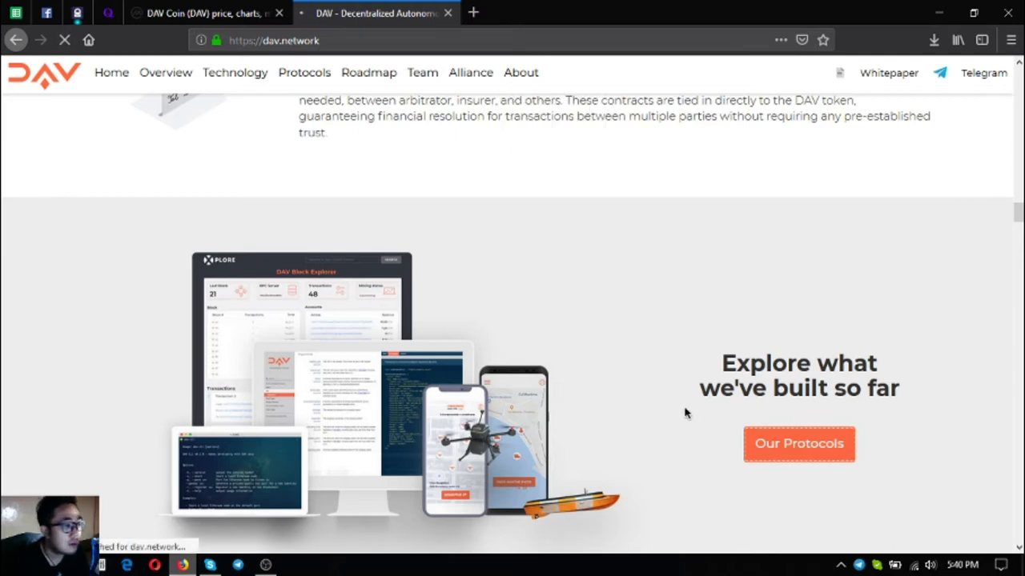
click(798, 444)
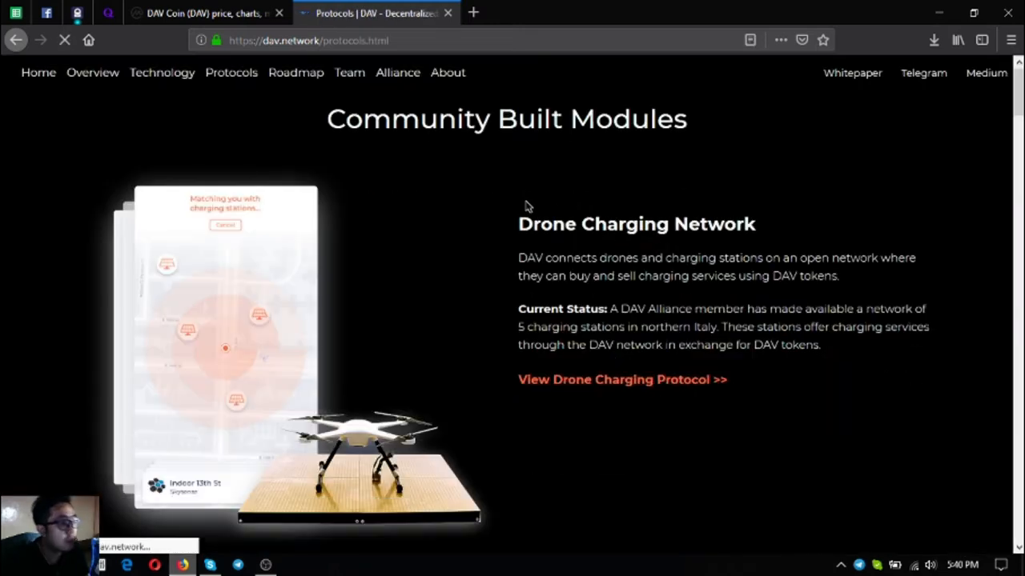
Scroll through the Drone Charging Network module to Drone Flight Planning
scroll(down, 3)
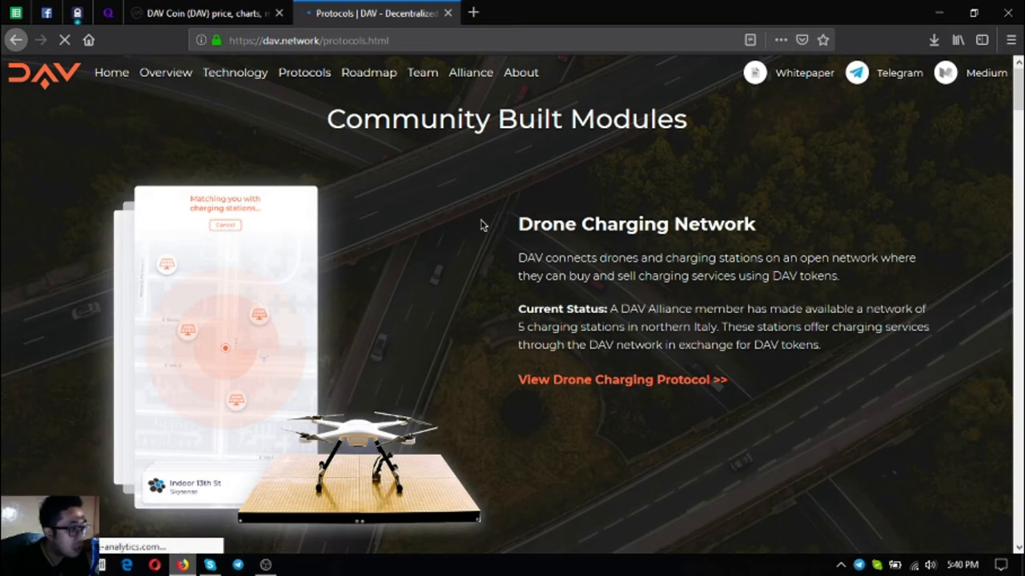
scroll(down, 3)
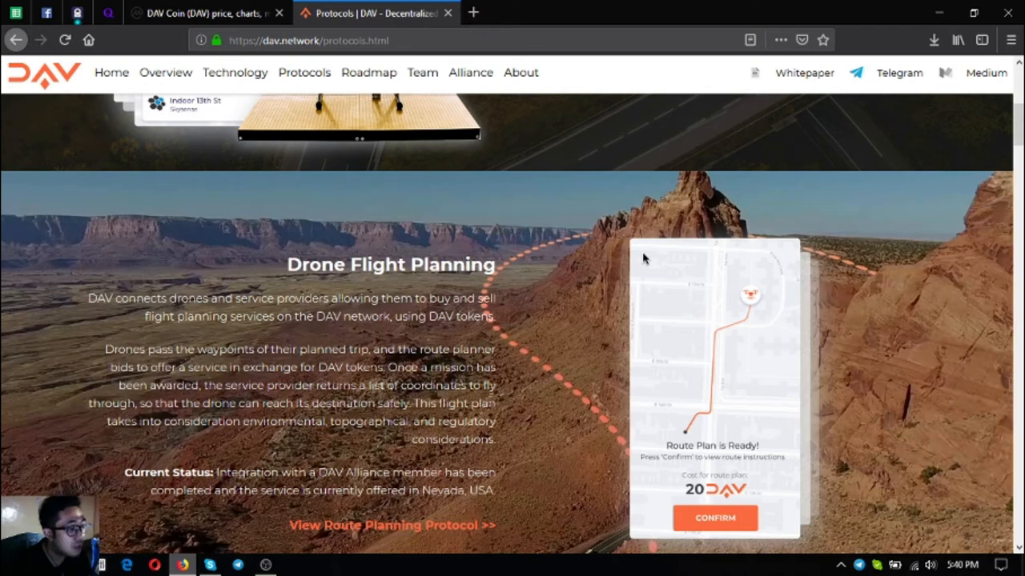
scroll(down, 3)
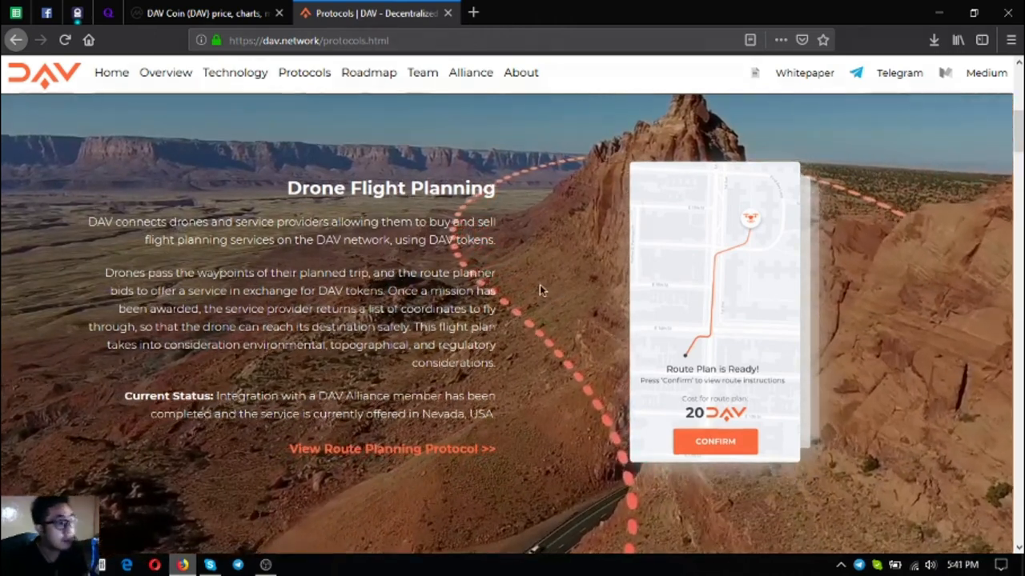
Scroll past Drone Missions App and DAV CLI and Testnet to the Developer Portal section
scroll(down, 3)
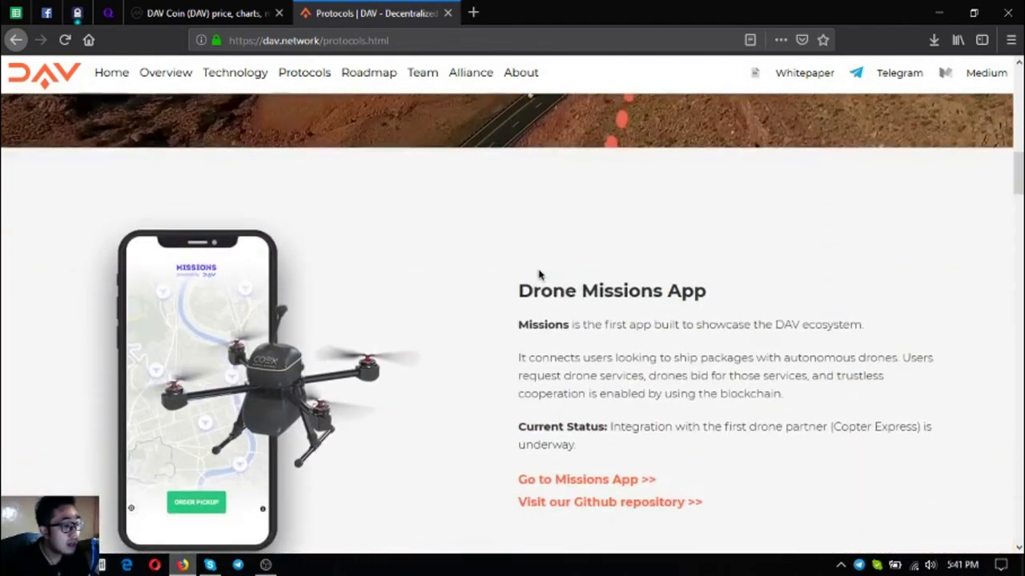
scroll(down, 3)
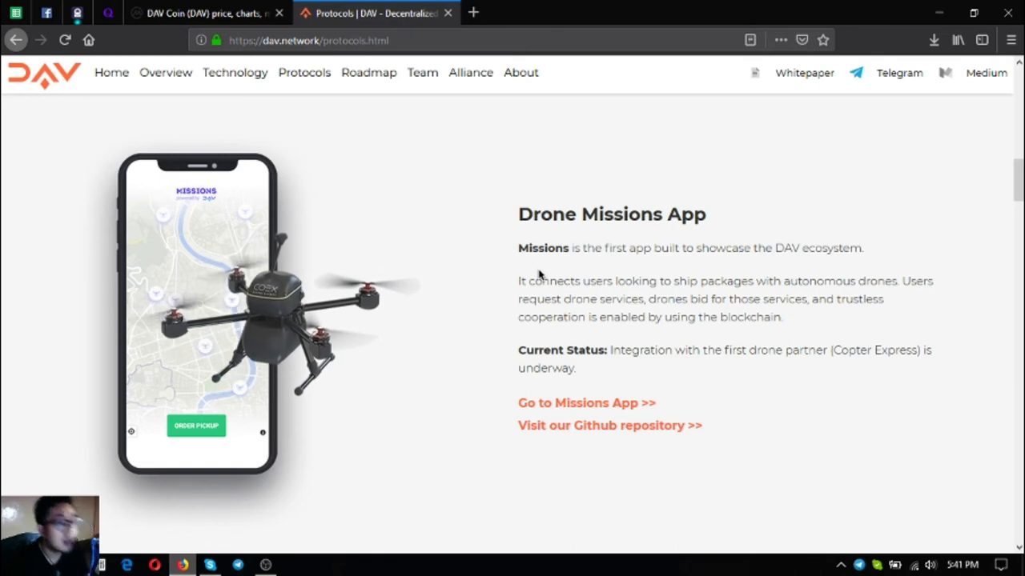
scroll(down, 3)
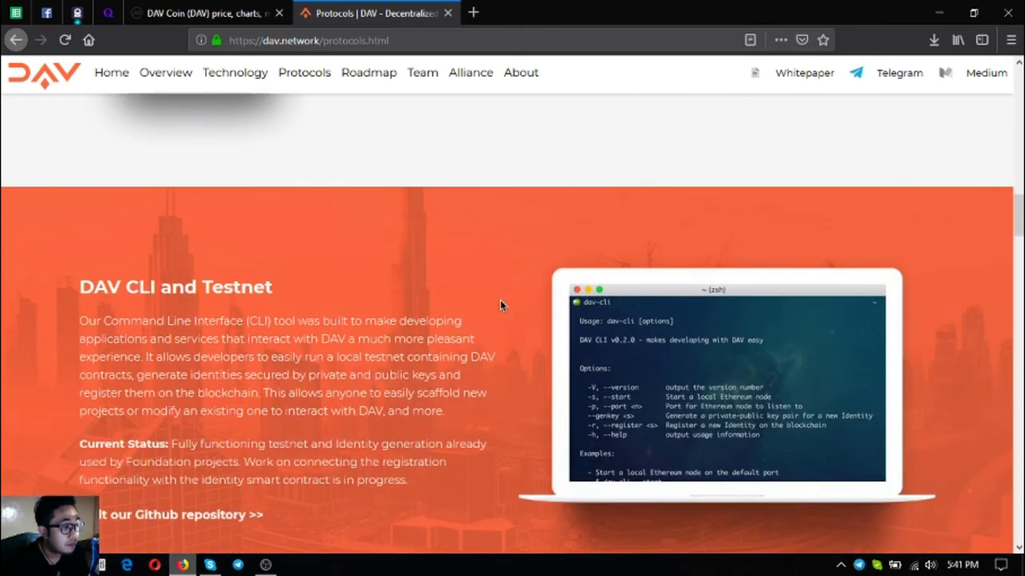
scroll(down, 3)
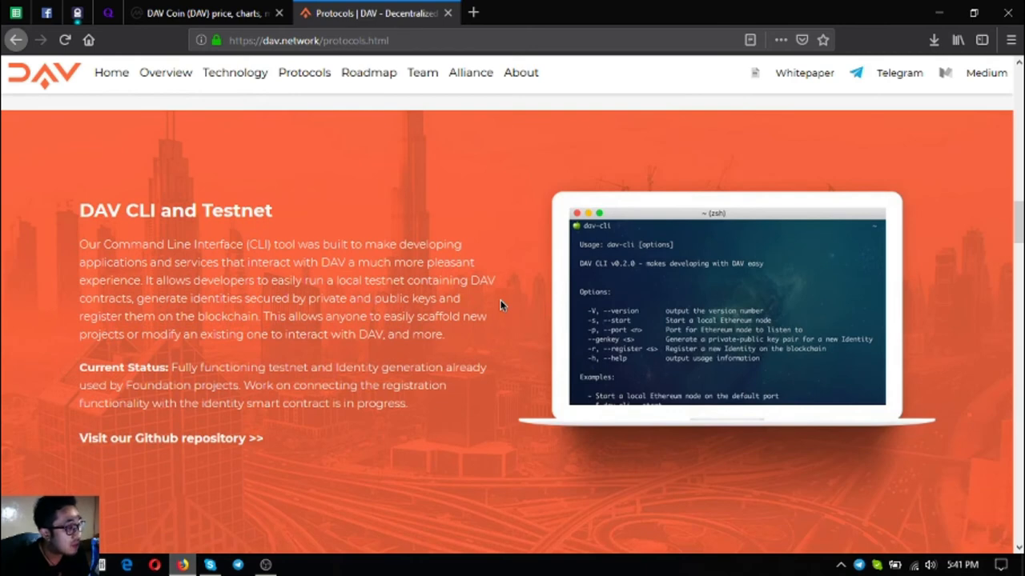
mouse_move(506, 301)
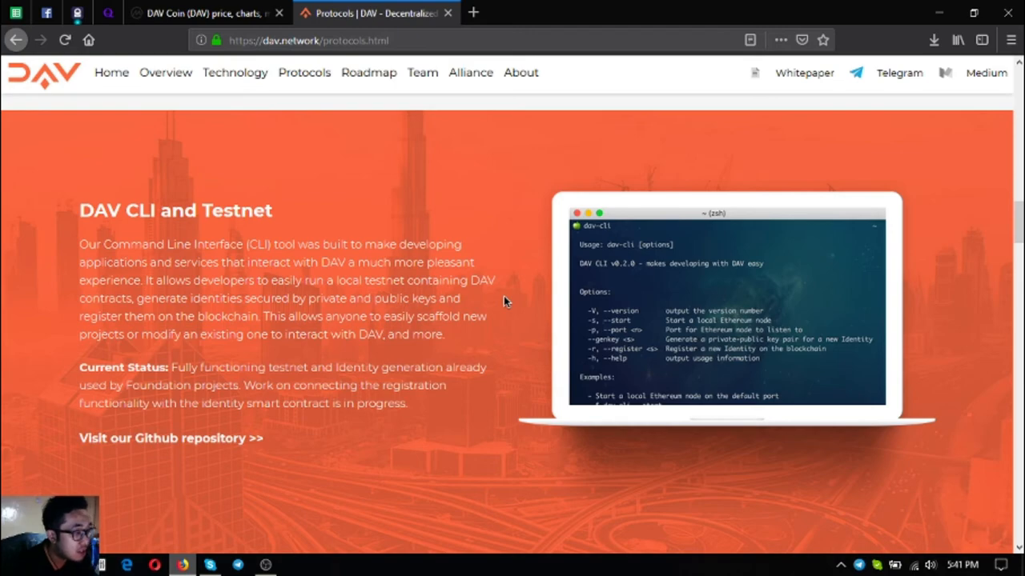
scroll(down, 3)
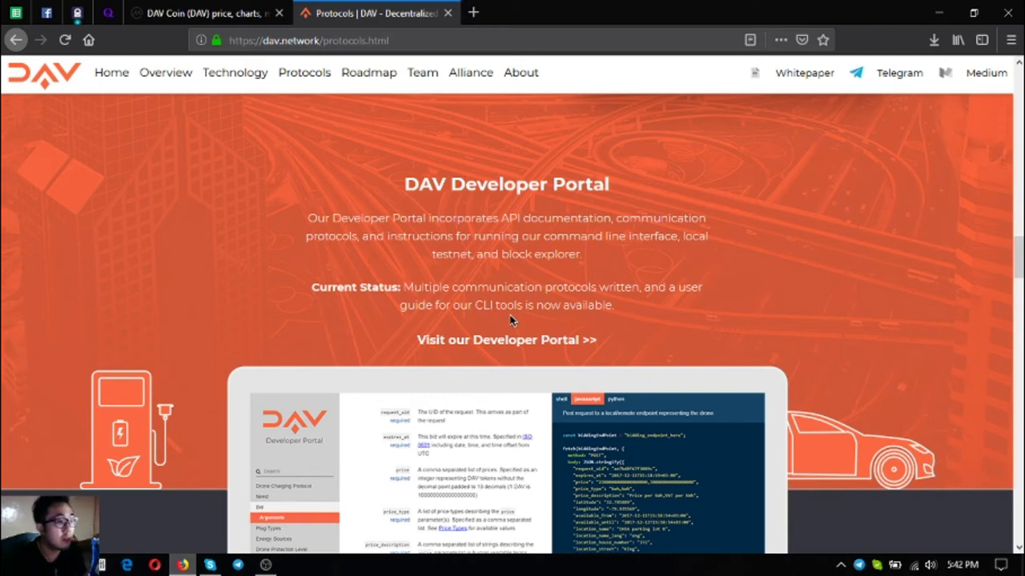
Scroll through the Block Explorer, Mission Control and Autonomous Boat sections
scroll(down, 3)
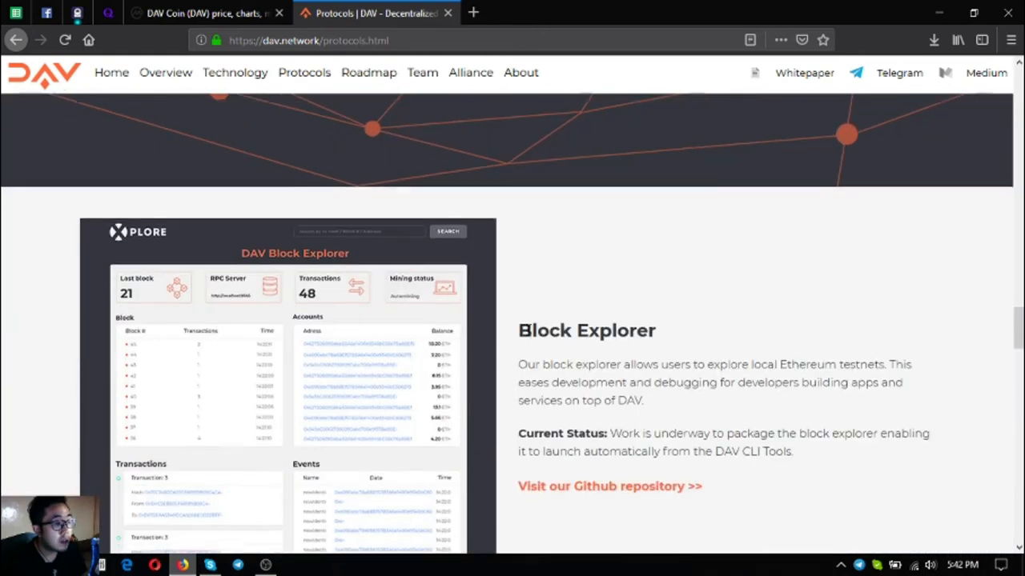
scroll(down, 3)
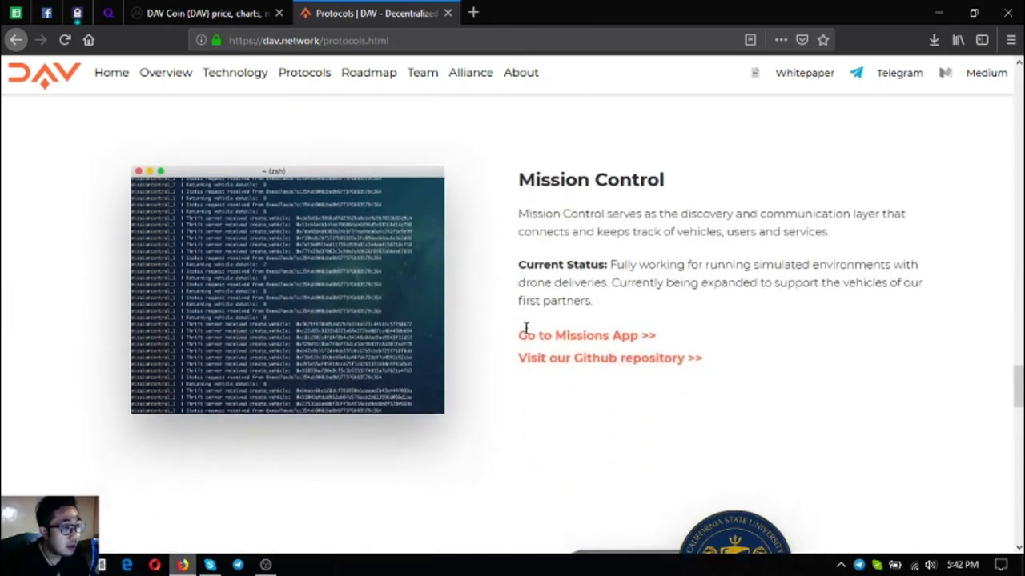
scroll(down, 3)
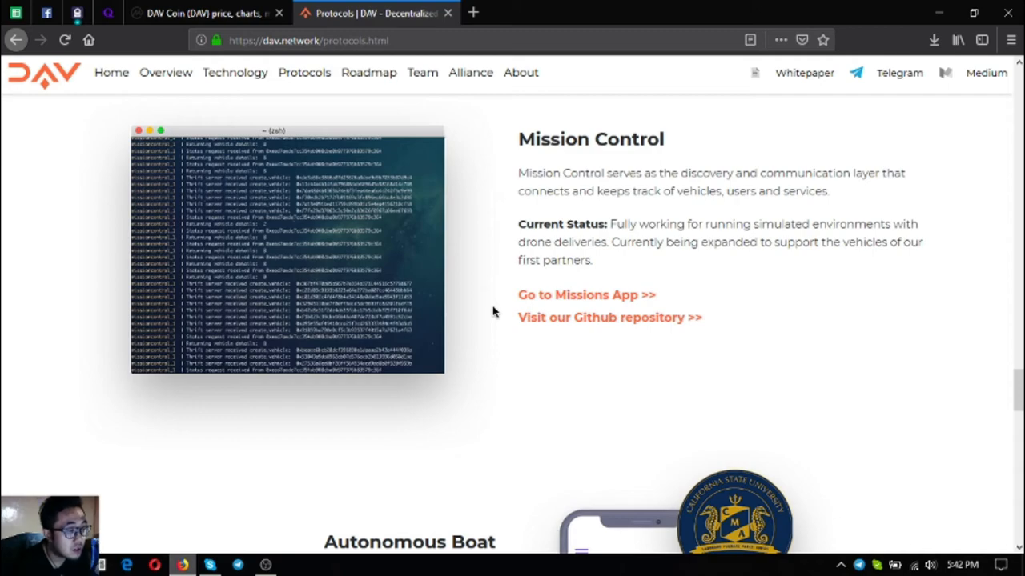
scroll(down, 3)
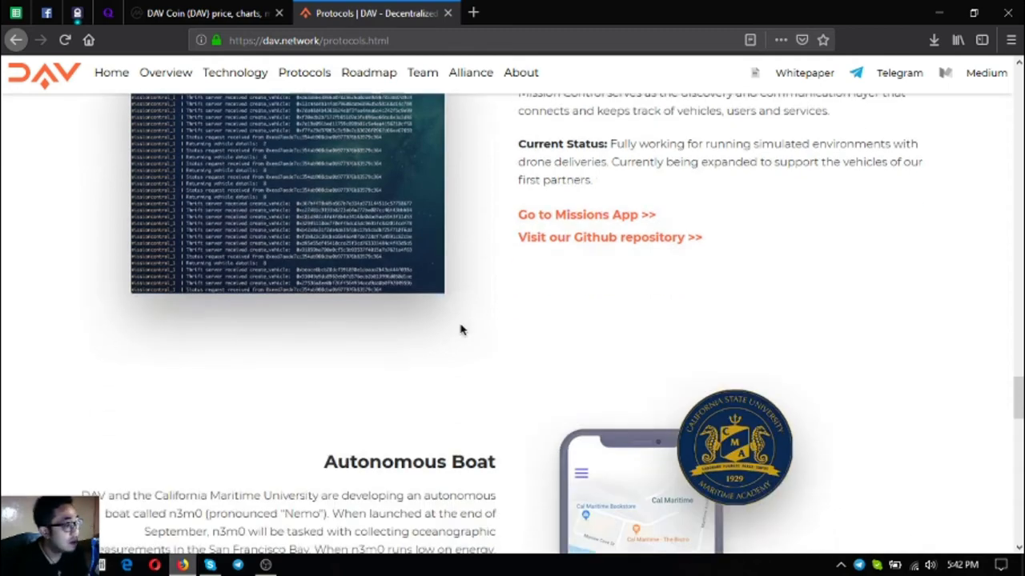
scroll(down, 3)
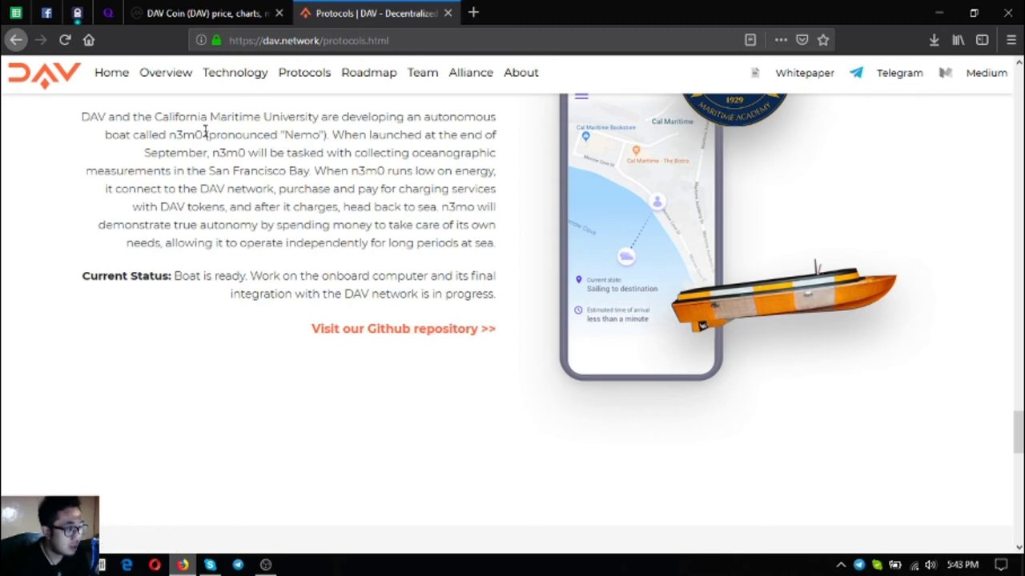
Select the boat name n3m0 and continue to the Search and Rescue Robot section
double_click(186, 135)
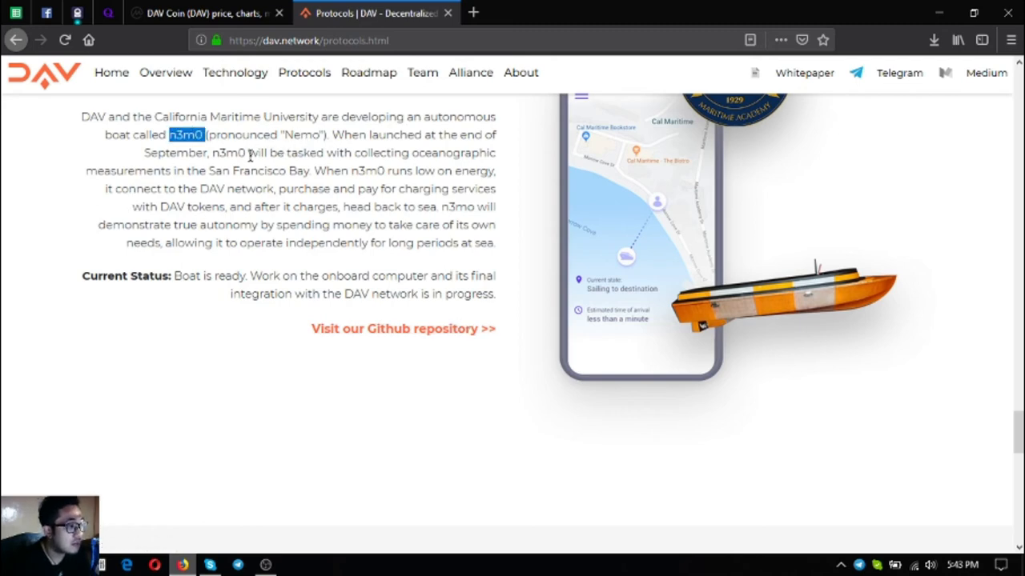
scroll(down, 3)
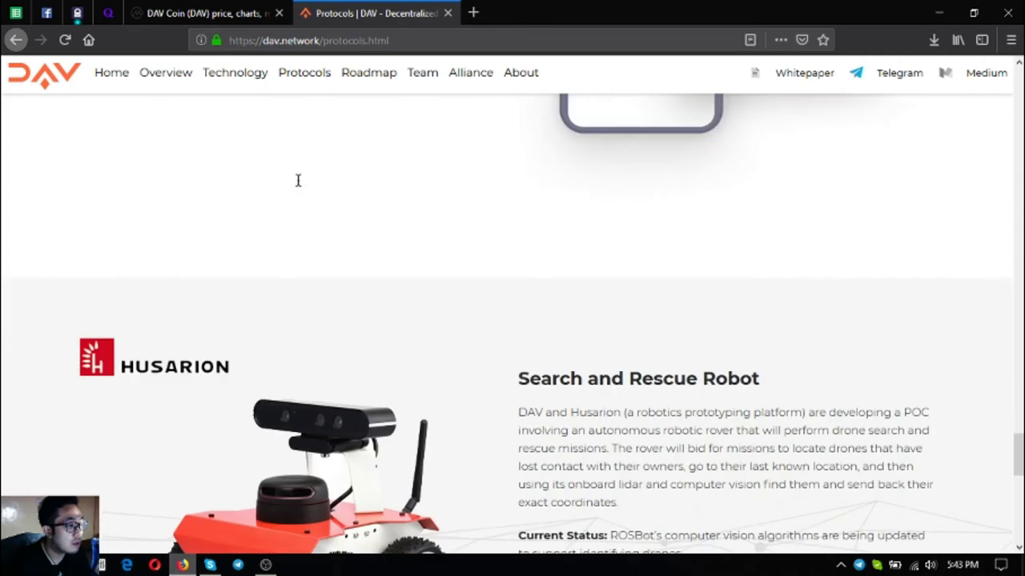
Scroll to the end of the Protocols page and return to the dav.network homepage
scroll(down, 3)
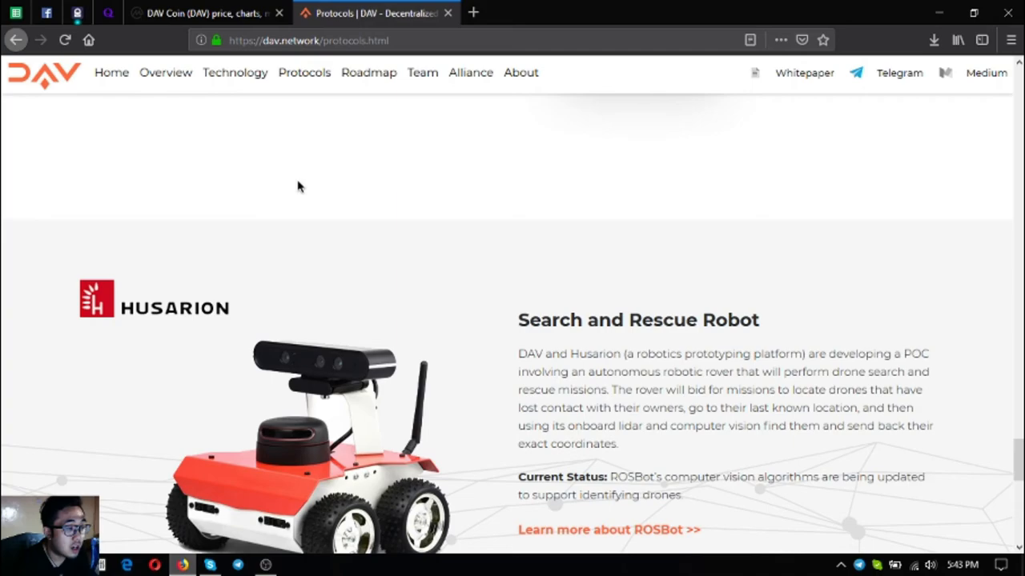
scroll(down, 3)
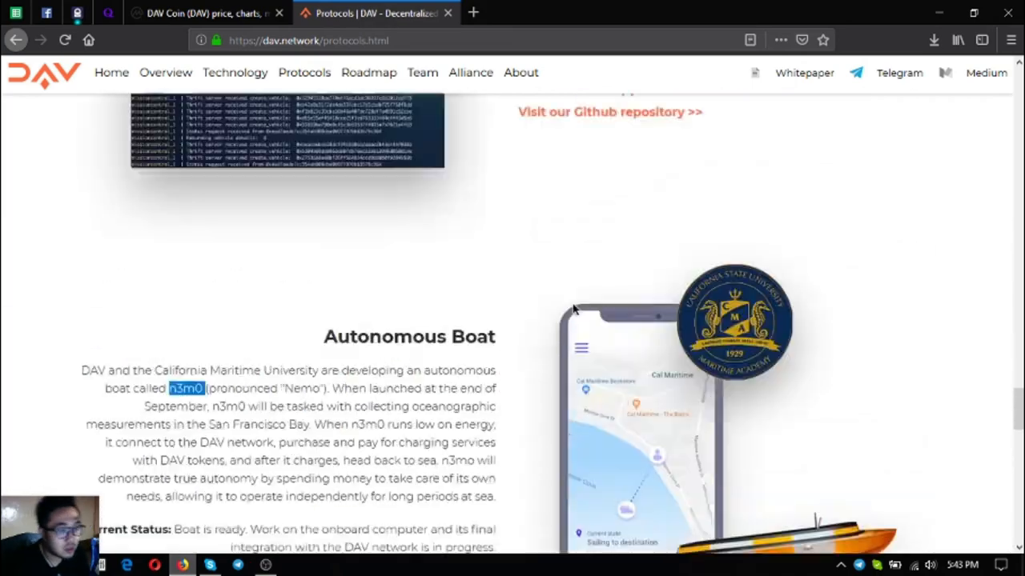
scroll(down, 3)
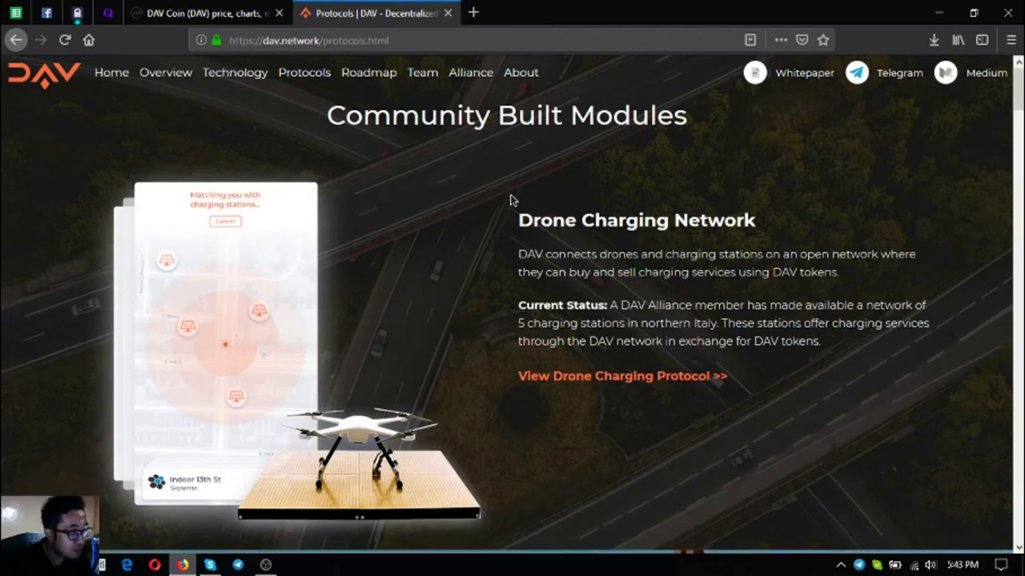
scroll(down, 3)
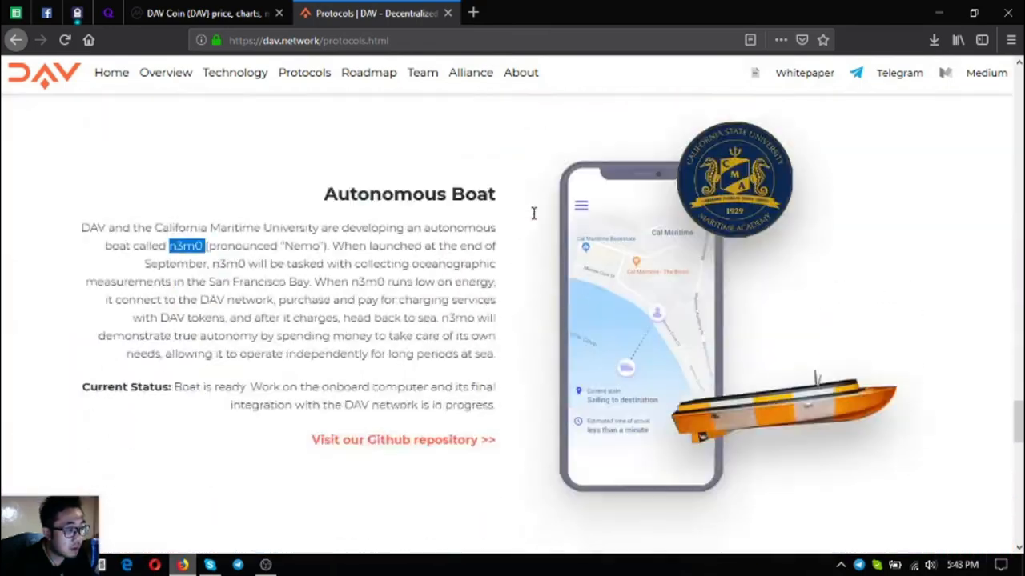
scroll(down, 3)
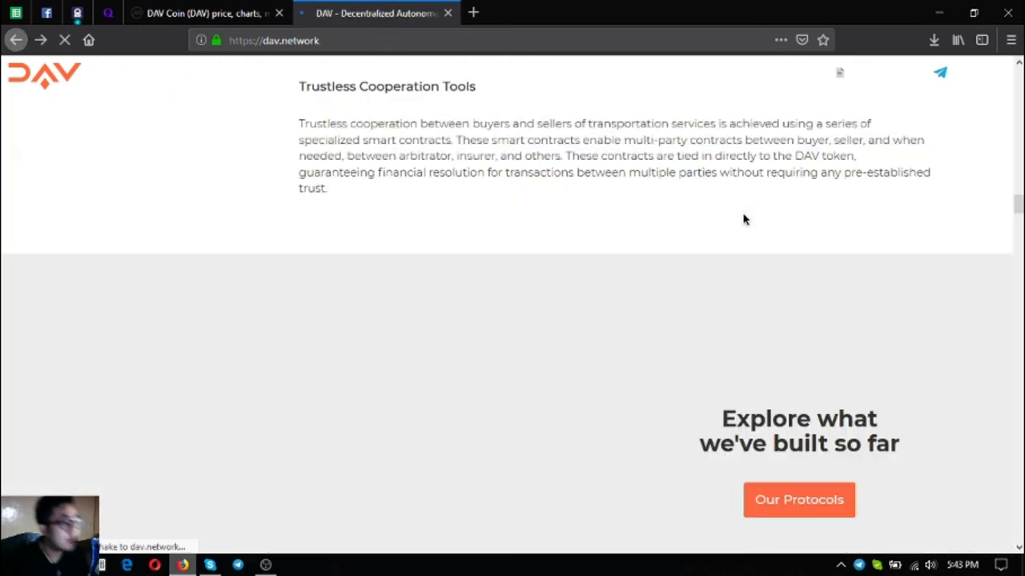
mouse_move(730, 311)
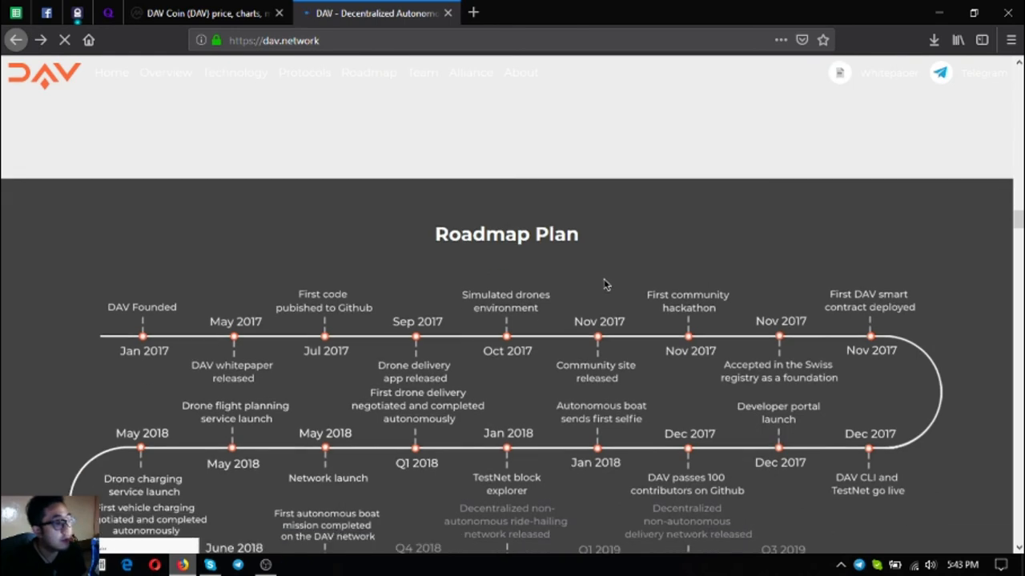
Scroll past the Roadmap Plan and Meet the Team advisors down to the core team members
scroll(down, 3)
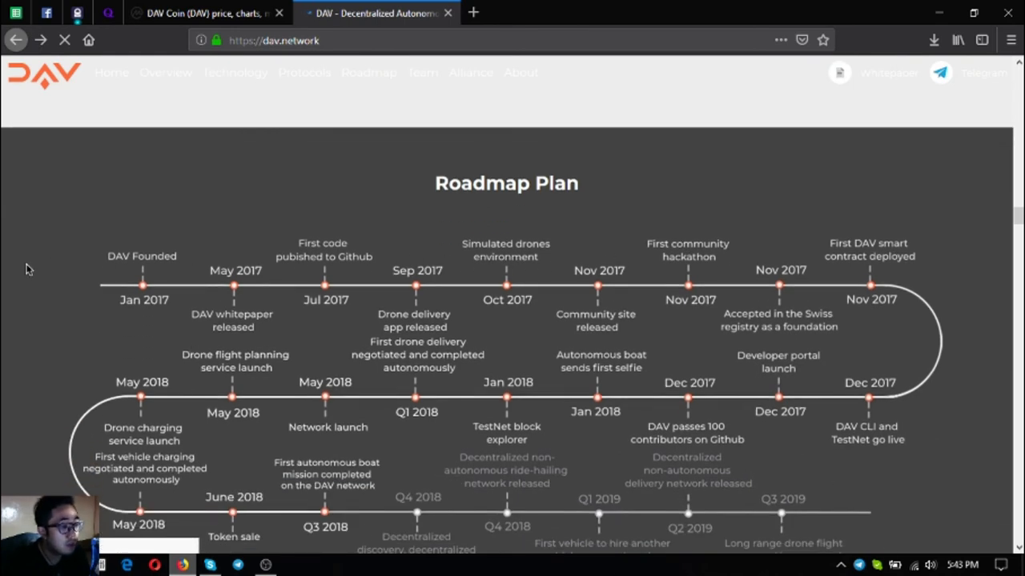
scroll(down, 3)
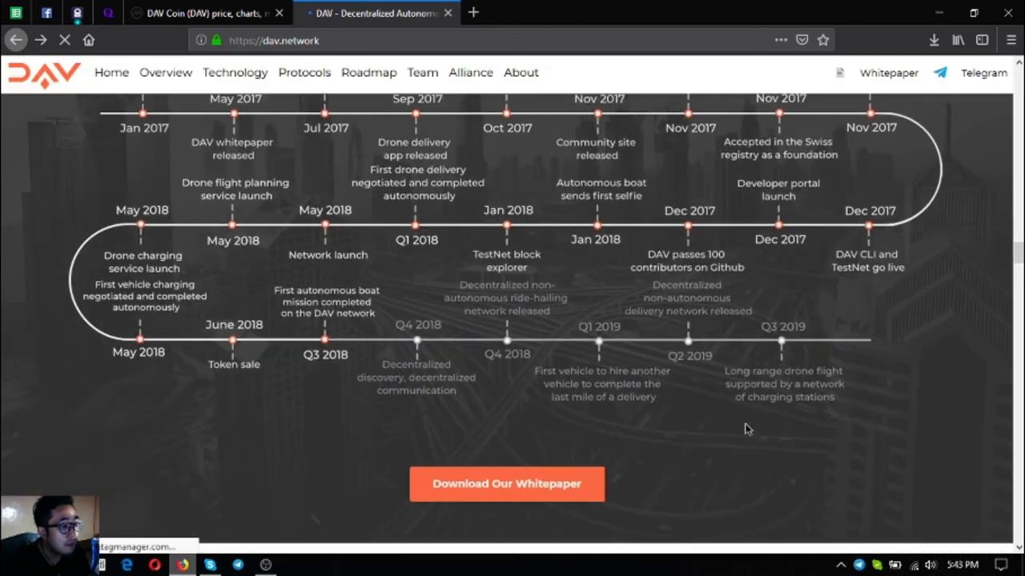
scroll(down, 3)
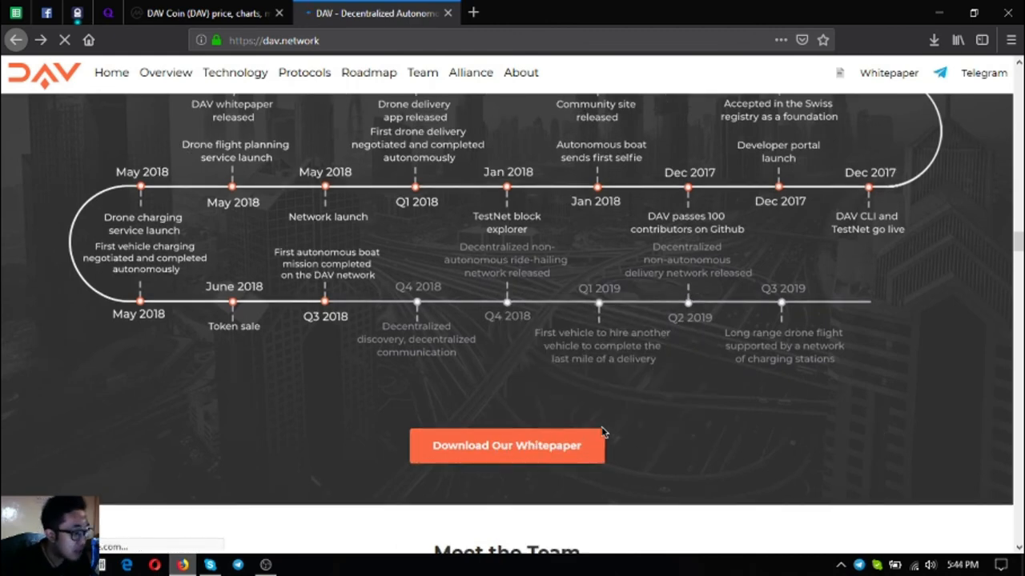
scroll(down, 3)
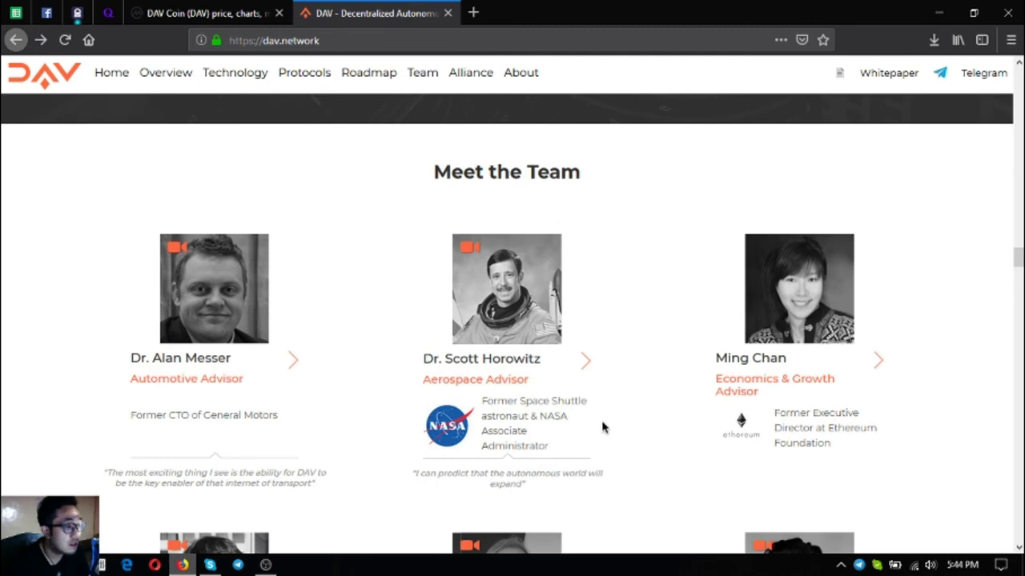
scroll(down, 3)
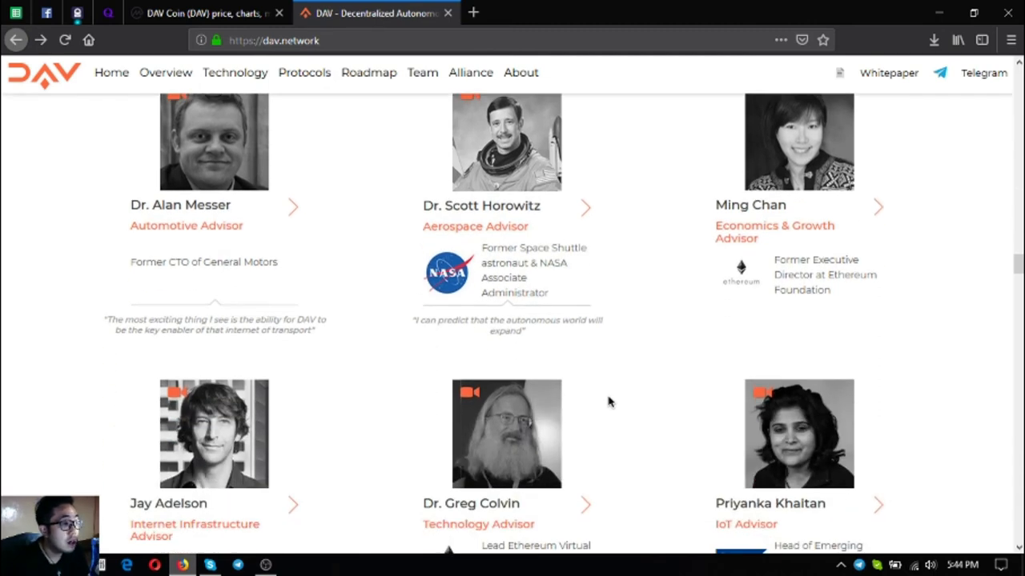
scroll(down, 3)
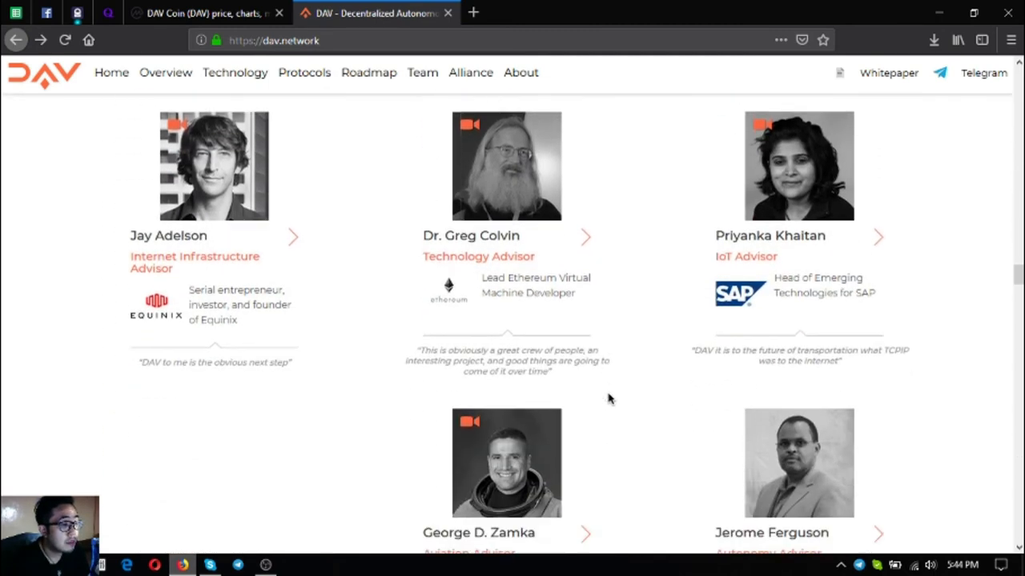
scroll(down, 3)
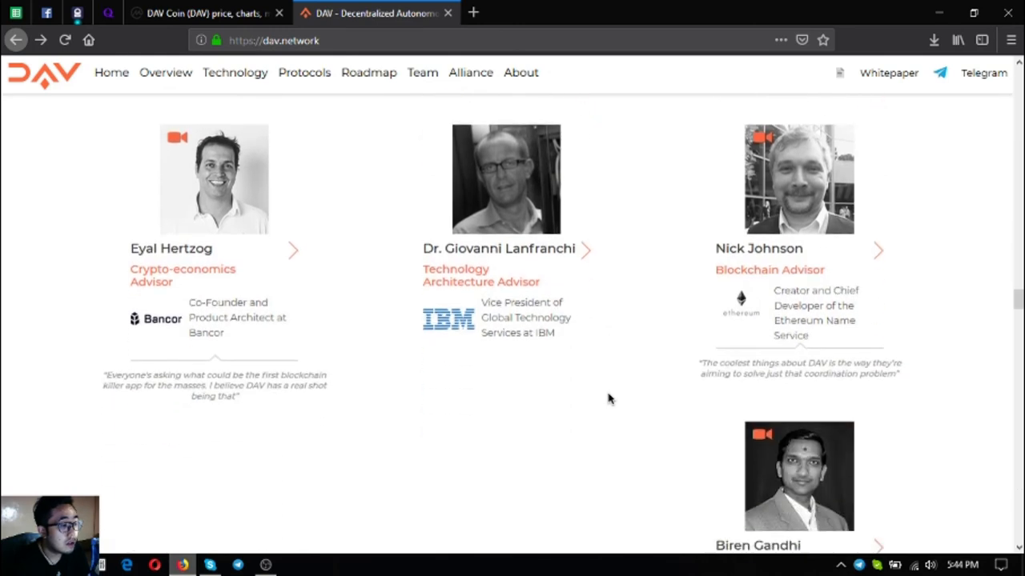
scroll(down, 3)
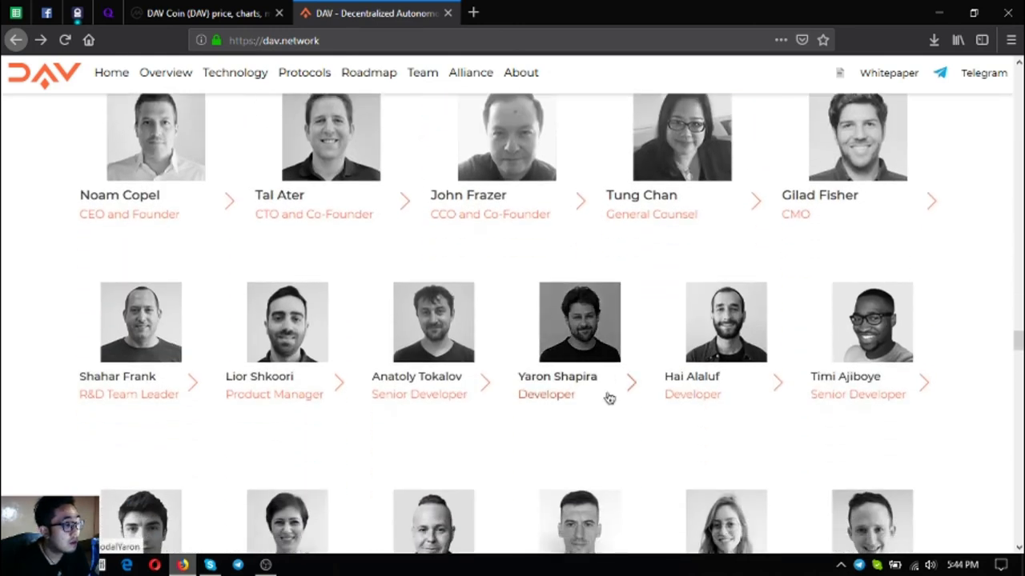
Scroll through the Open Source Contributors team grid and the DAV Alliance member logos
scroll(down, 3)
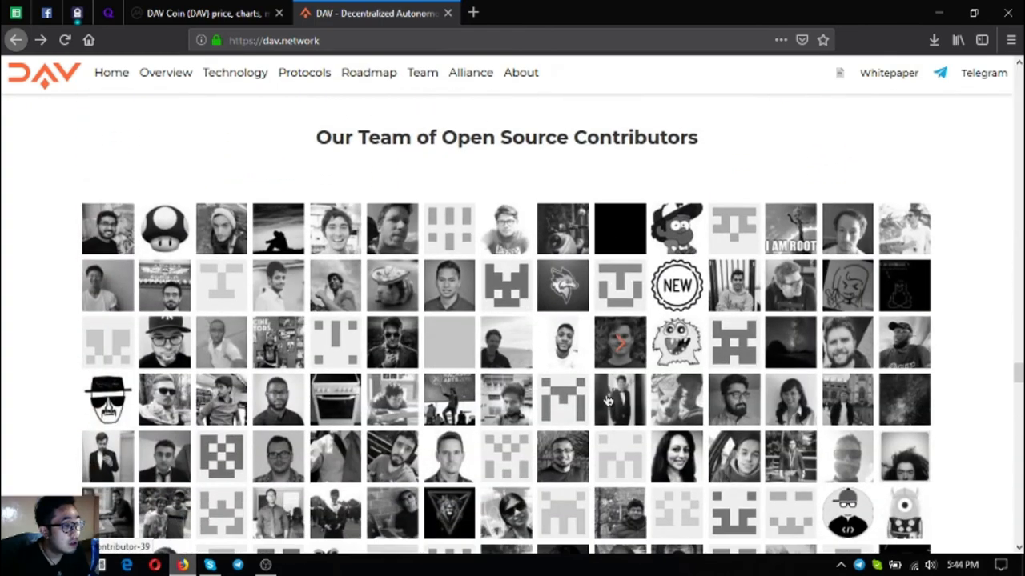
scroll(down, 3)
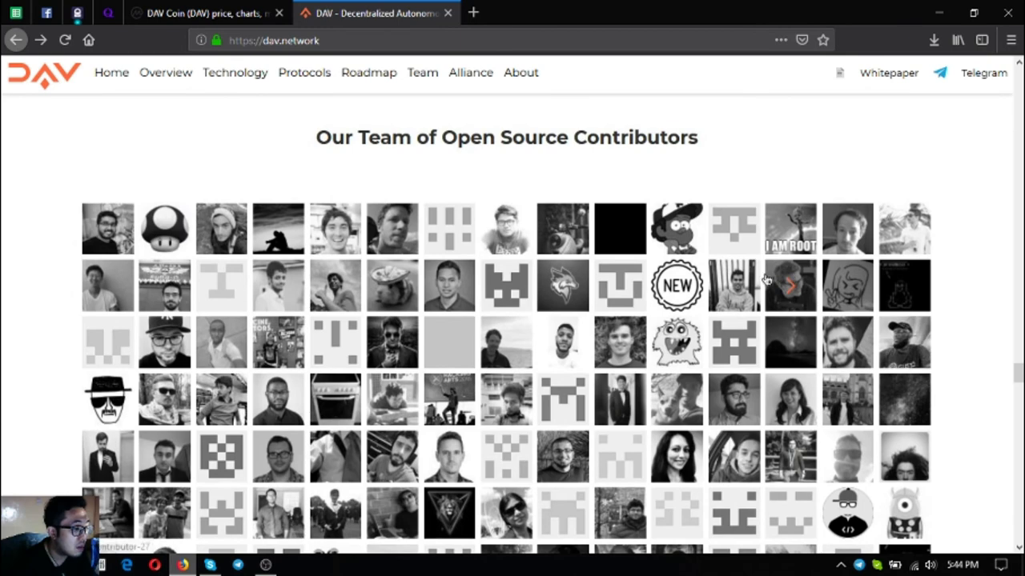
scroll(down, 3)
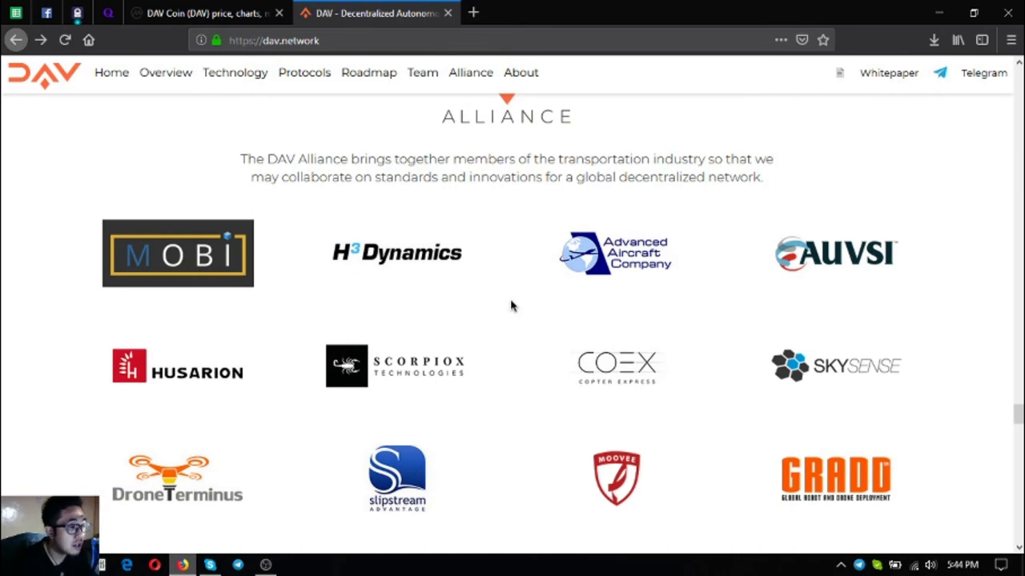
mouse_move(525, 294)
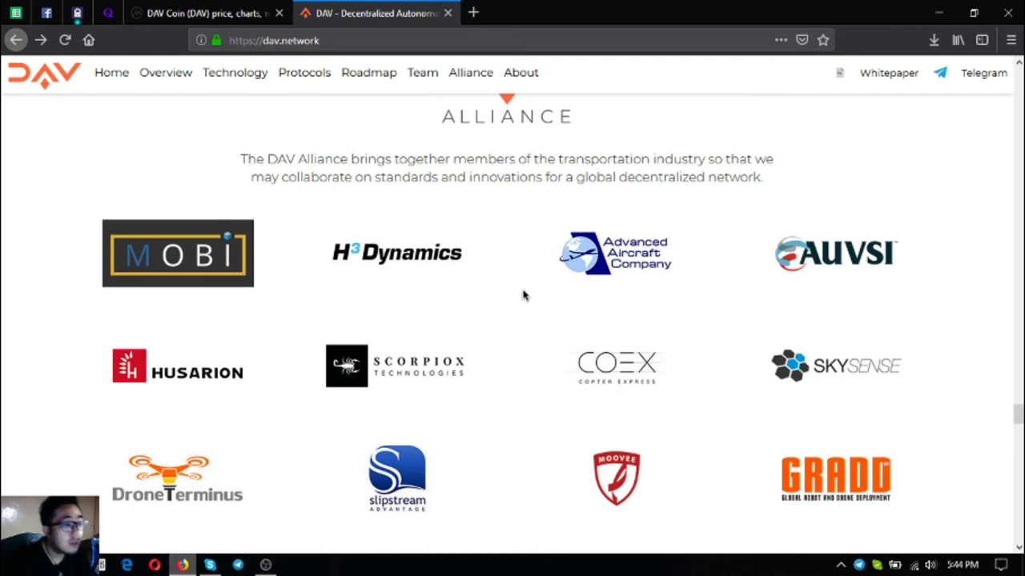
scroll(down, 3)
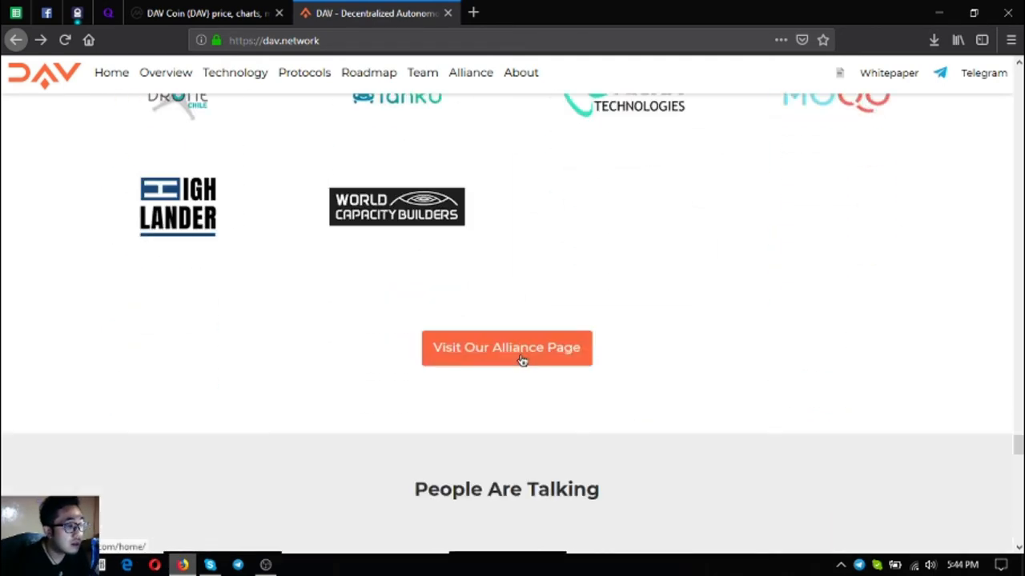
scroll(down, 3)
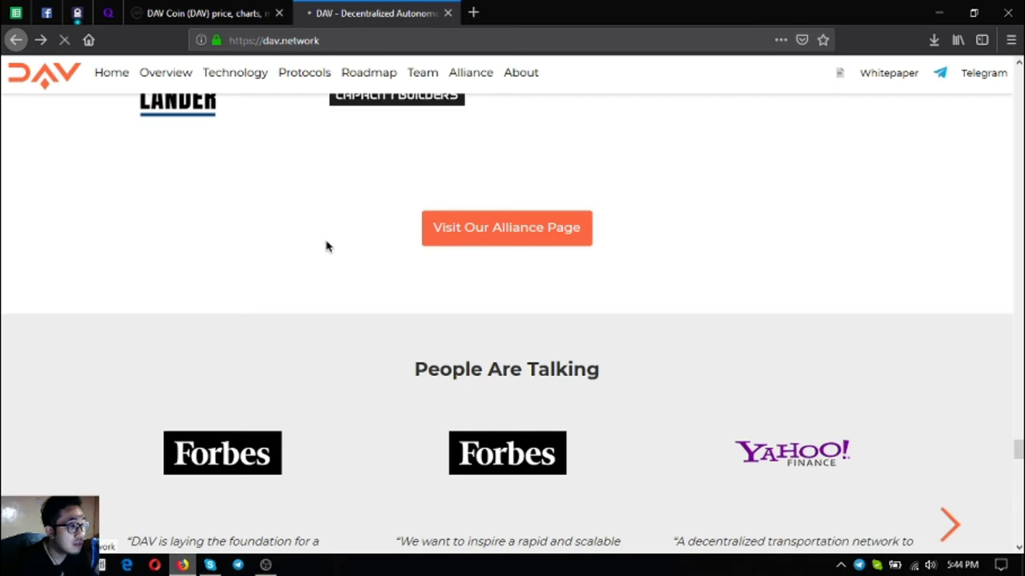
Go to the DAV Alliance site and scroll through its membership benefits and free membership form
click(506, 227)
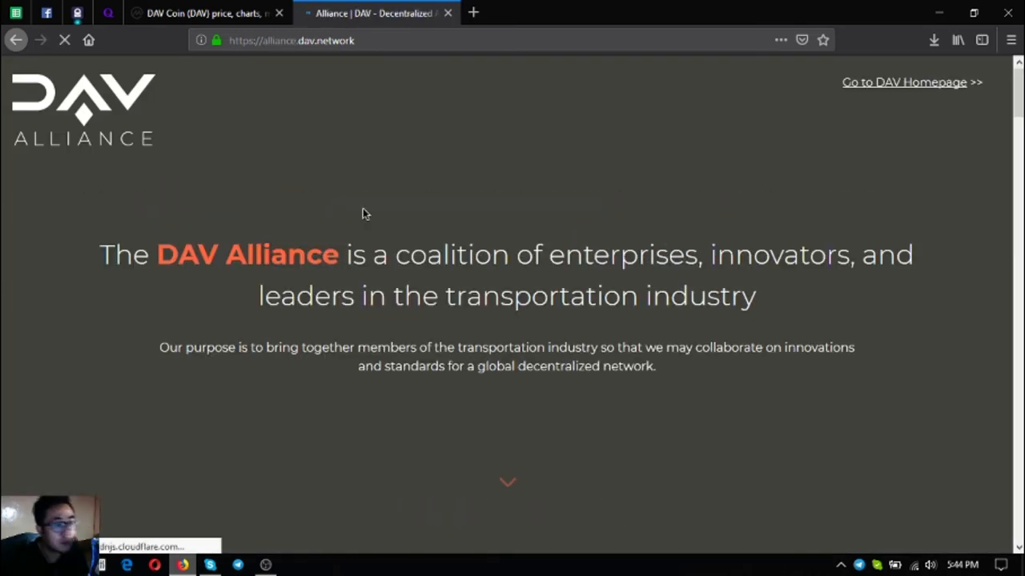
scroll(down, 3)
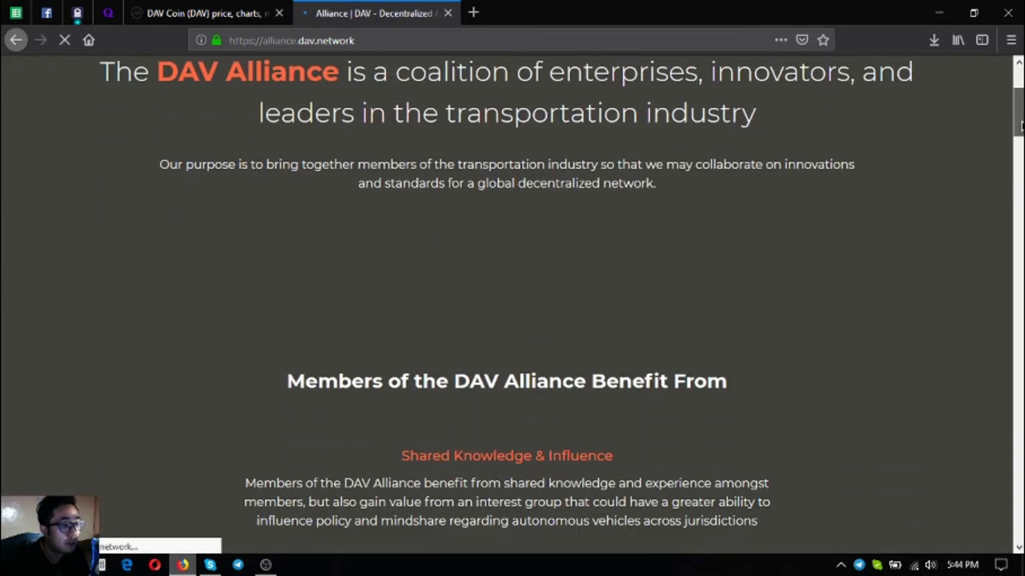
scroll(down, 3)
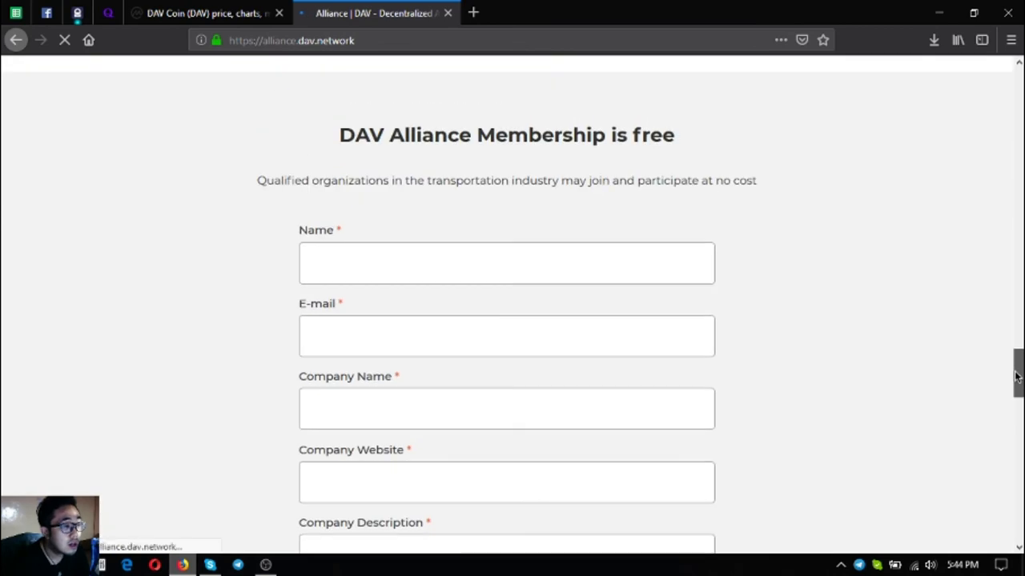
scroll(down, 3)
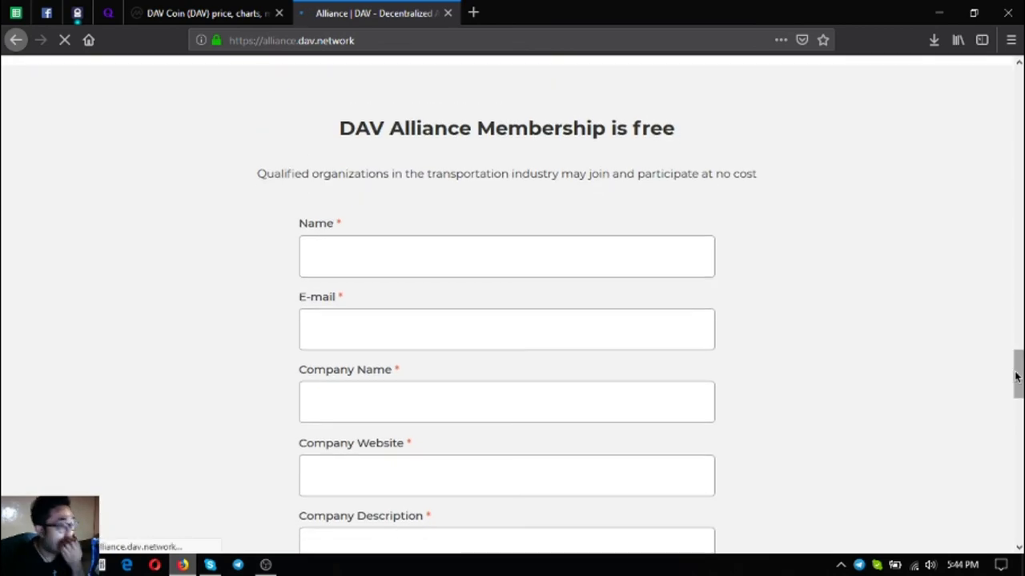
scroll(down, 3)
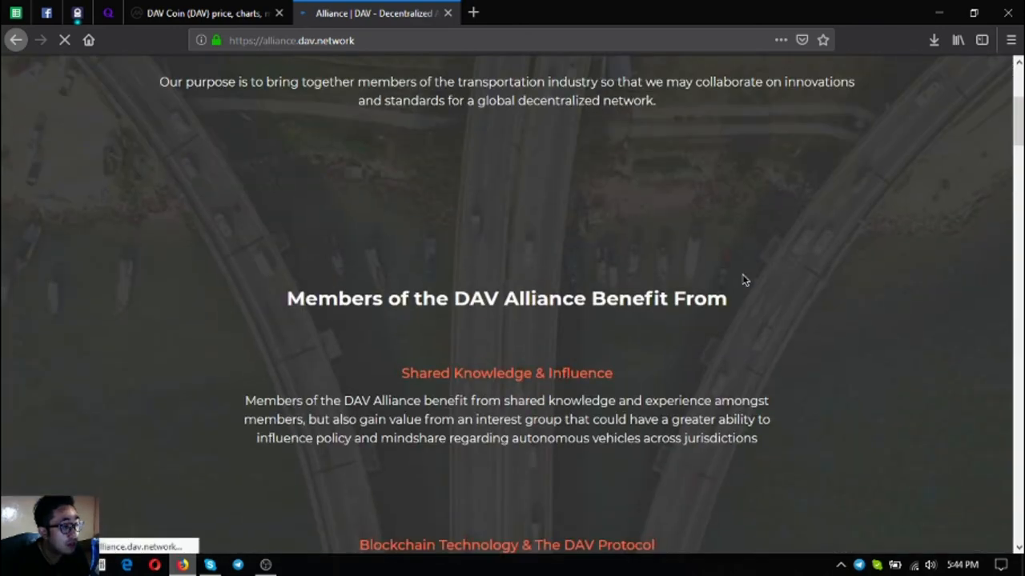
scroll(down, 3)
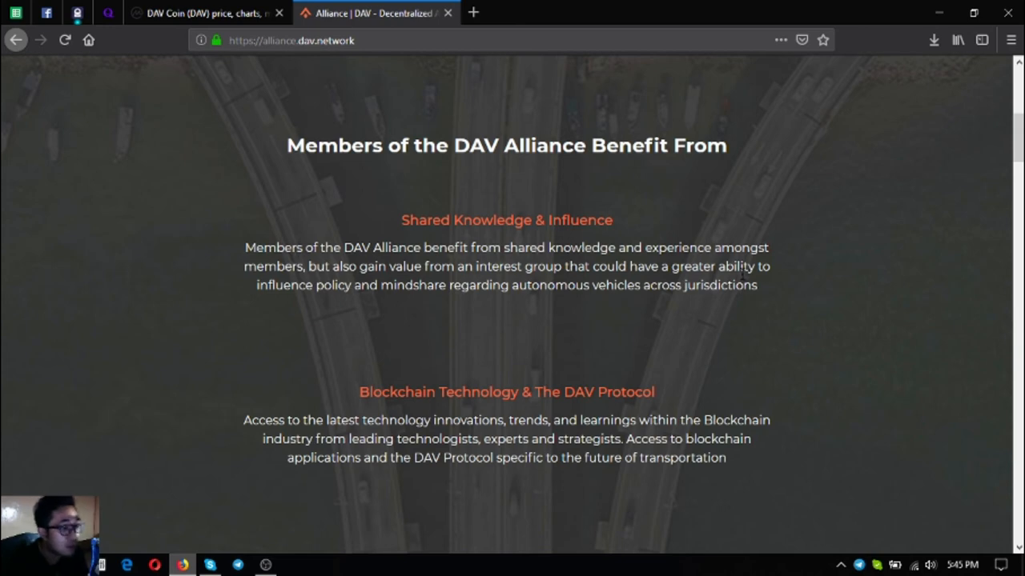
Scroll past the alliance mission statement and read member descriptions such as SkySense and Aerodyne
scroll(down, 3)
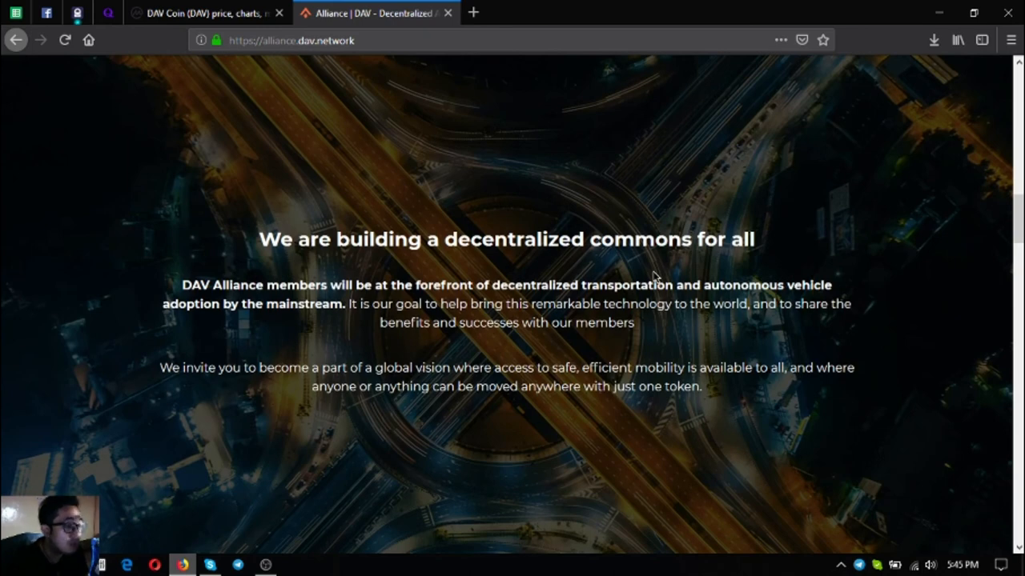
scroll(down, 3)
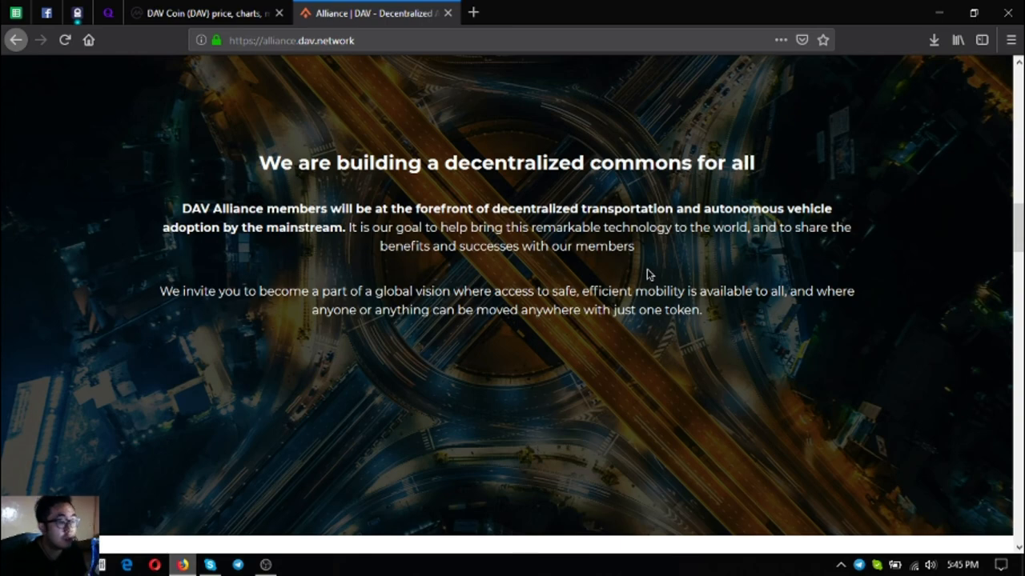
scroll(down, 3)
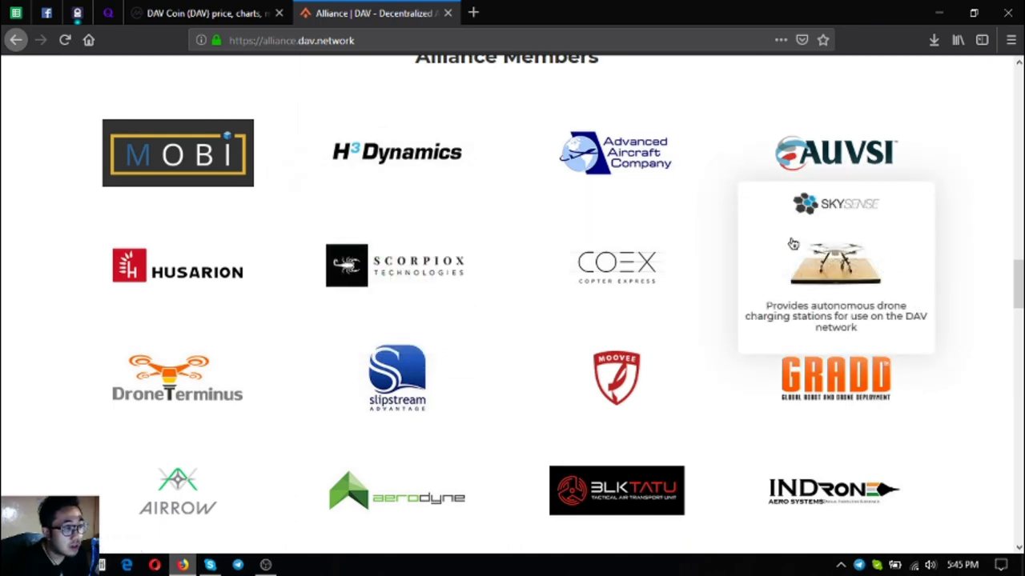
scroll(down, 3)
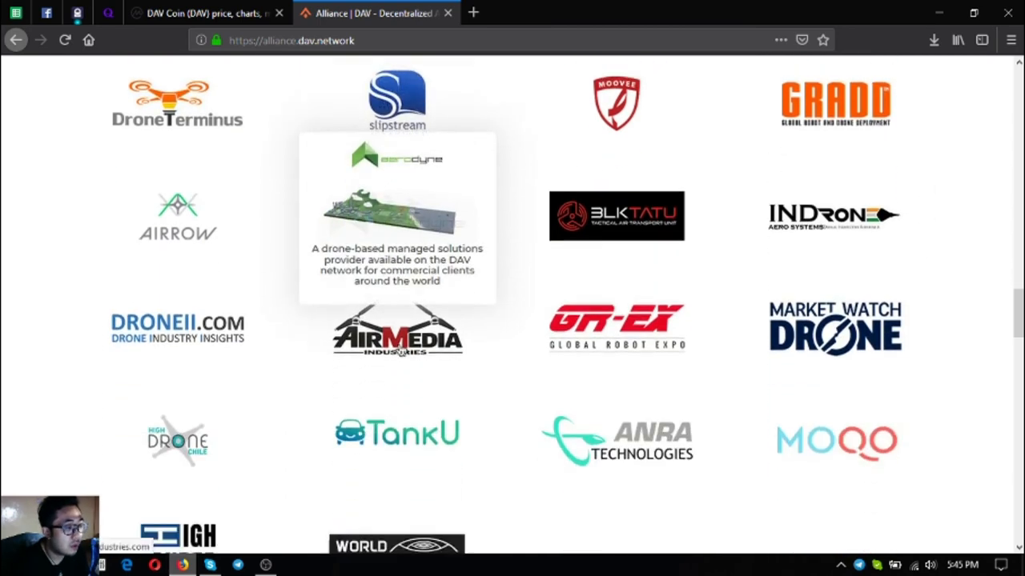
scroll(down, 3)
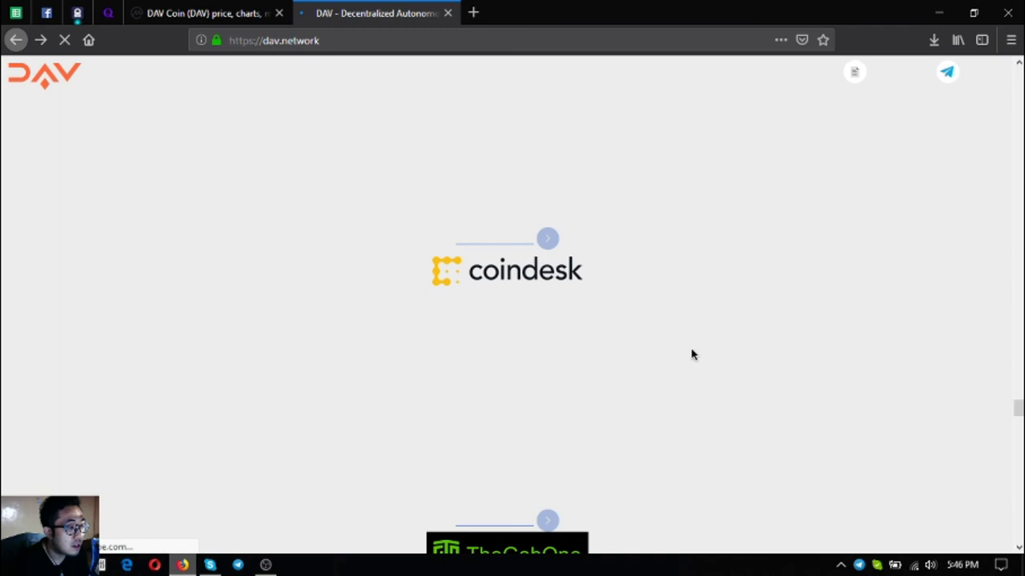
Reach the People Are Talking section and advance the press quote carousel twice
scroll(down, 3)
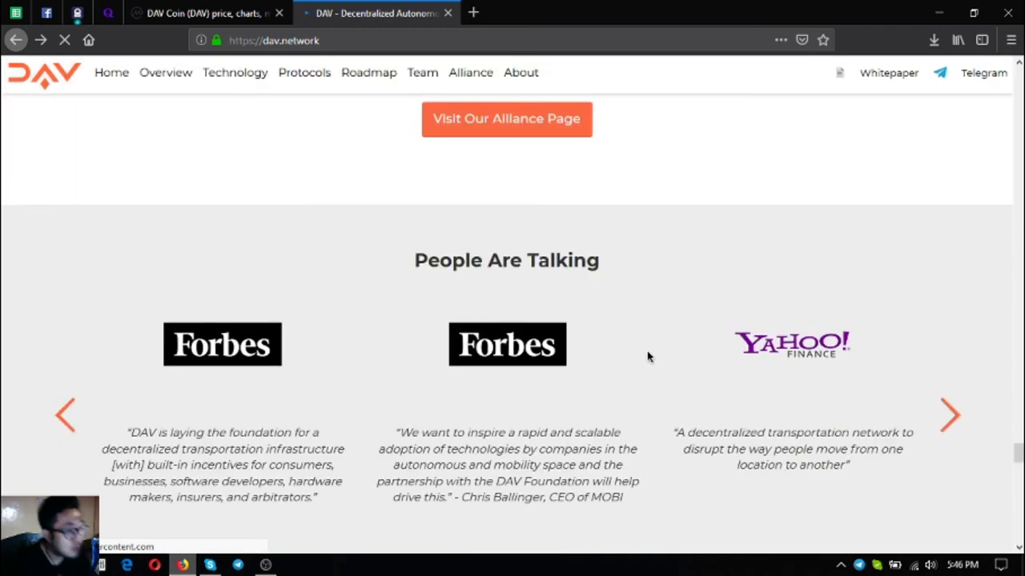
scroll(down, 3)
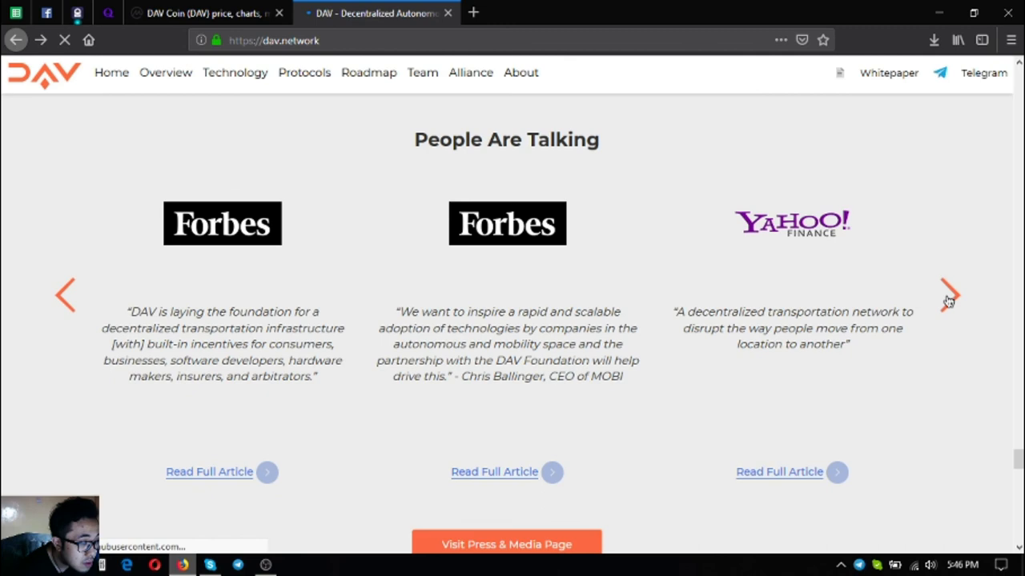
click(954, 295)
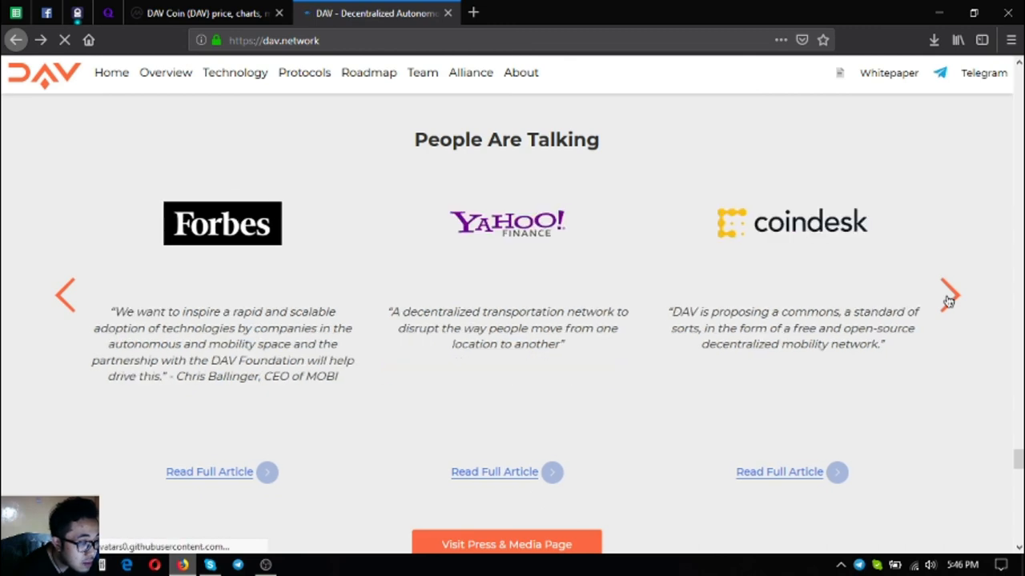
click(951, 291)
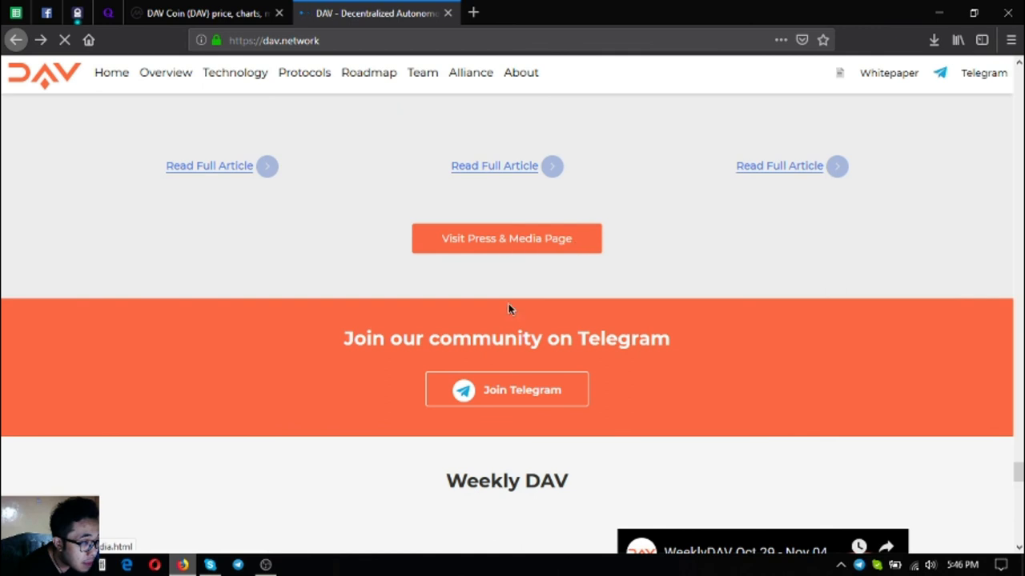
Launch the Visit Press & Media Page link in a new tab
right_click(506, 237)
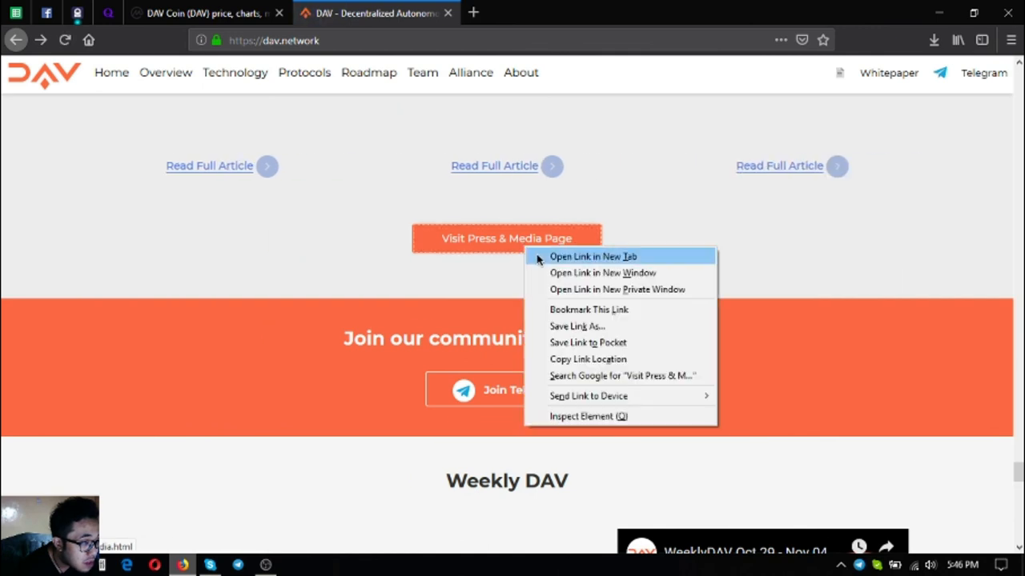
click(593, 256)
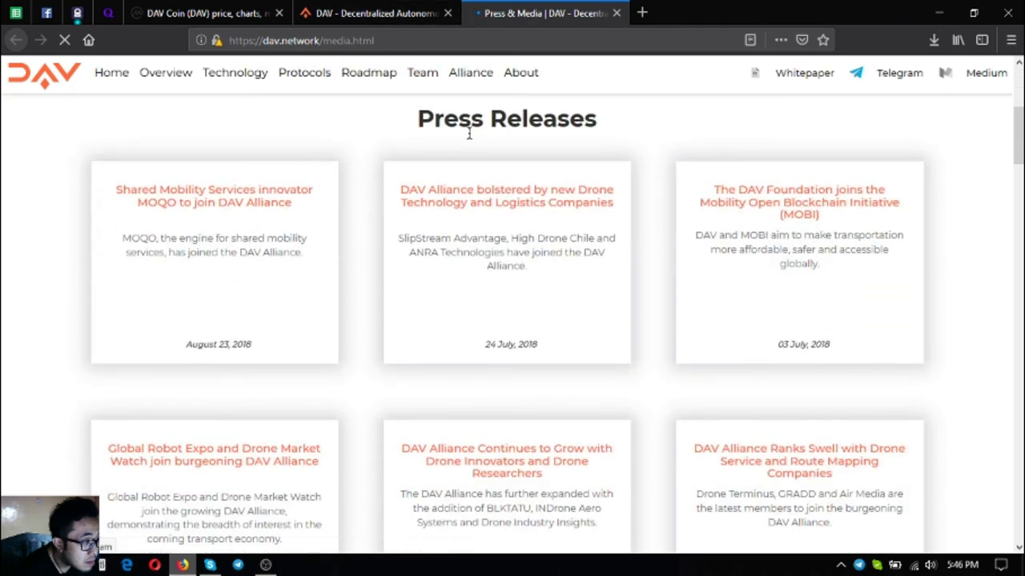
Scroll the Press & Media page from Press Releases down to Media Articles
scroll(down, 3)
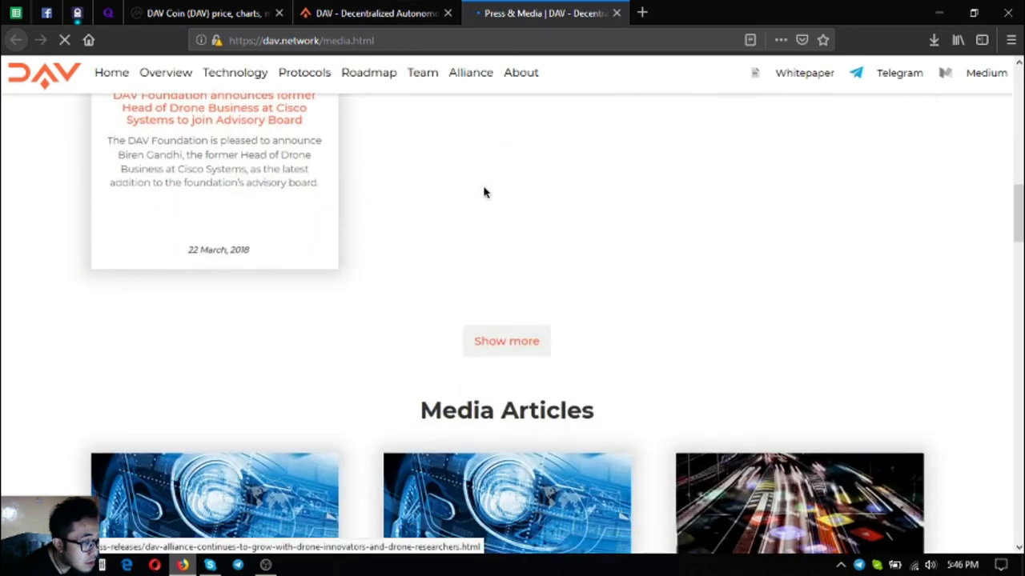
scroll(down, 3)
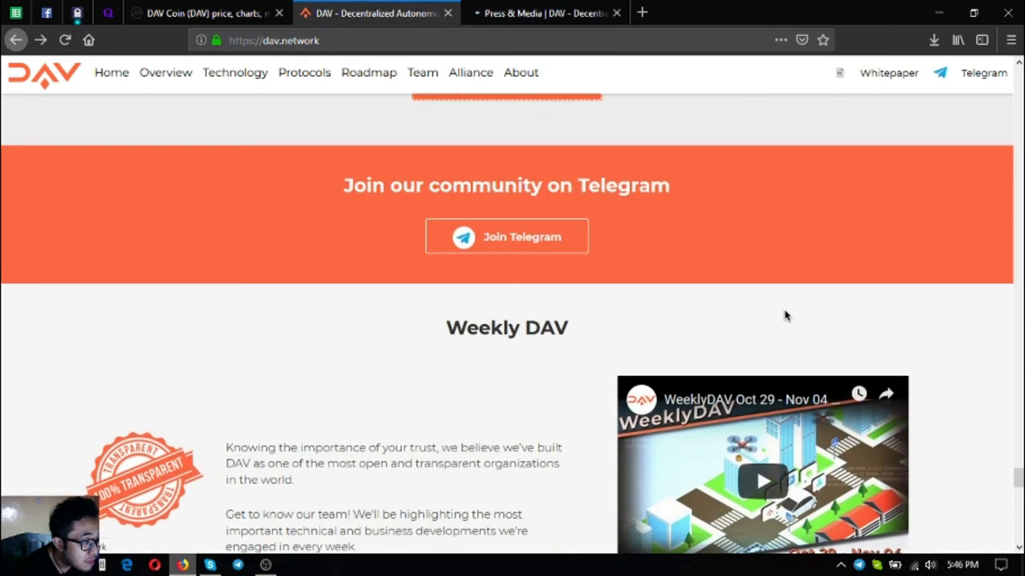
mouse_move(519, 242)
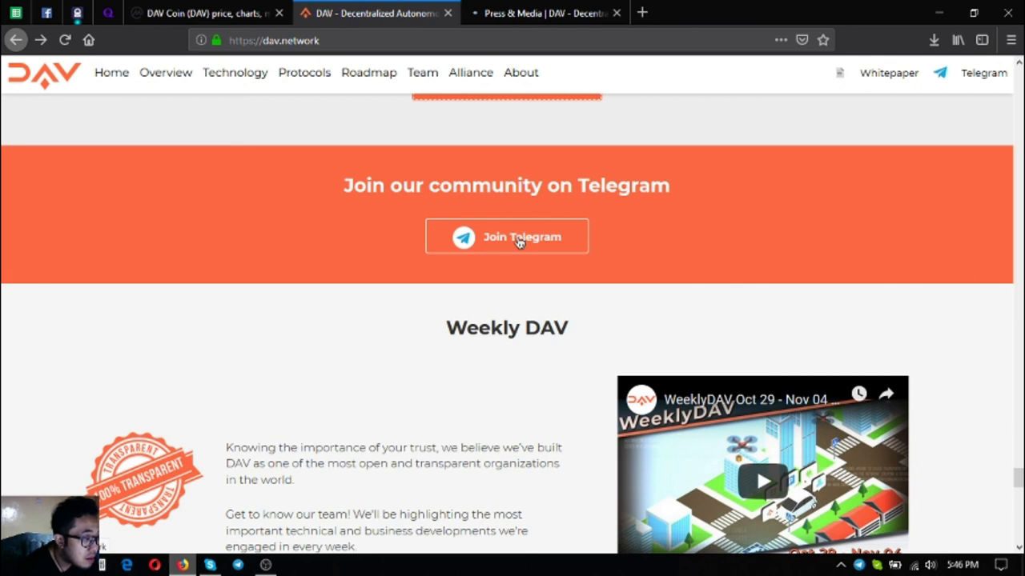
Scroll past Join Telegram and Weekly DAV down to the FAQ questions about DAV and its token
scroll(down, 3)
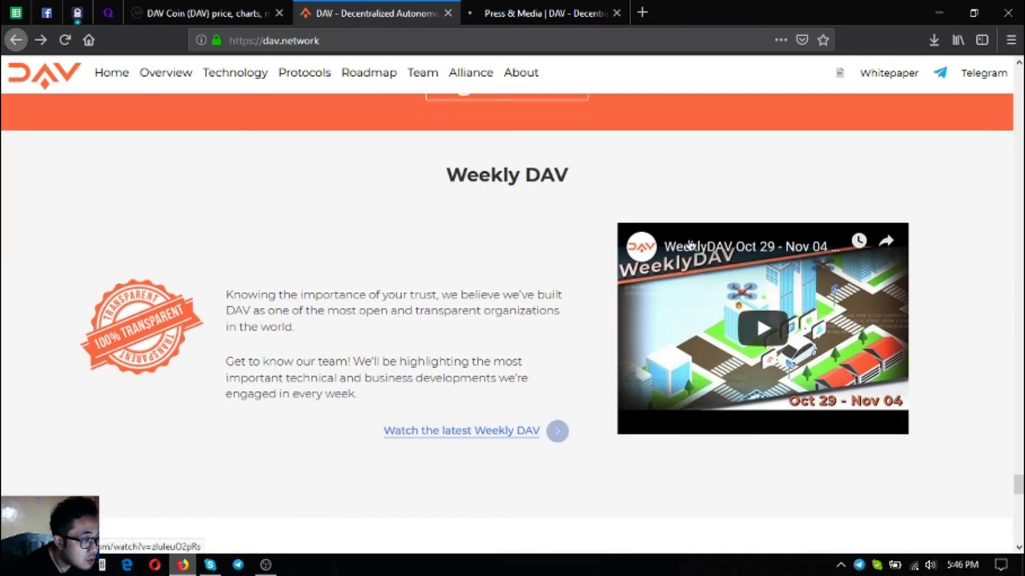
scroll(down, 3)
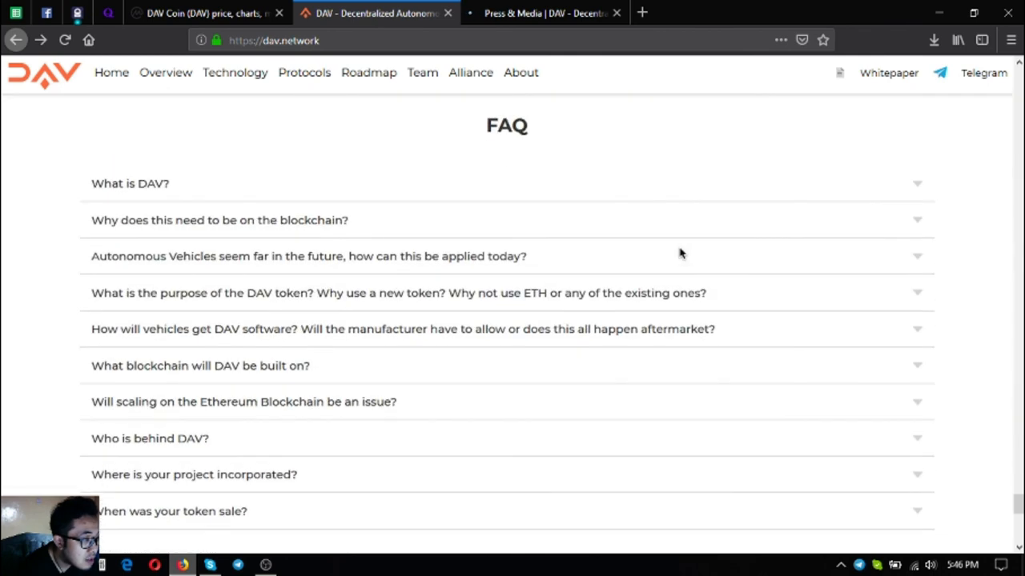
scroll(down, 3)
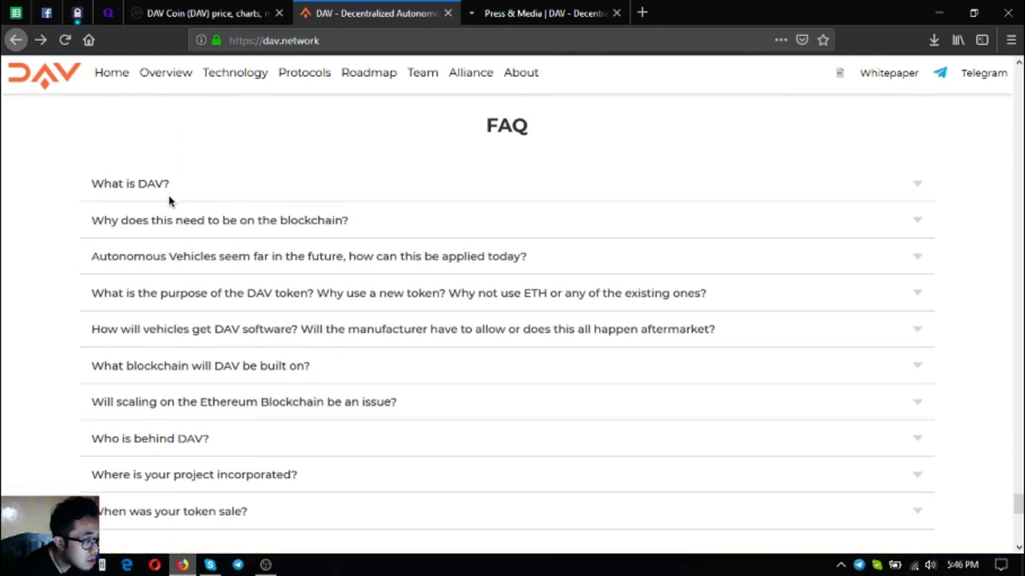
scroll(down, 3)
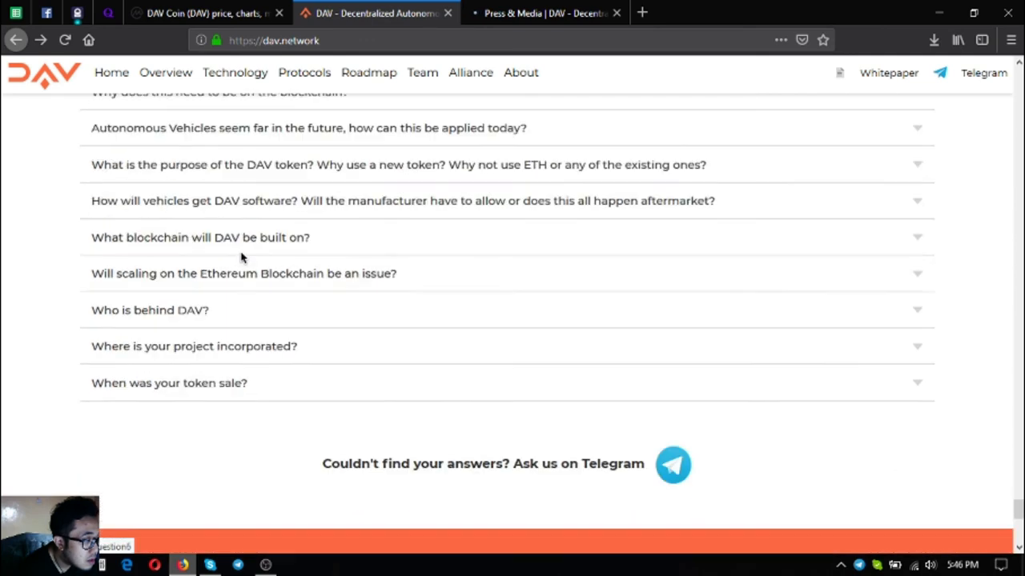
scroll(down, 3)
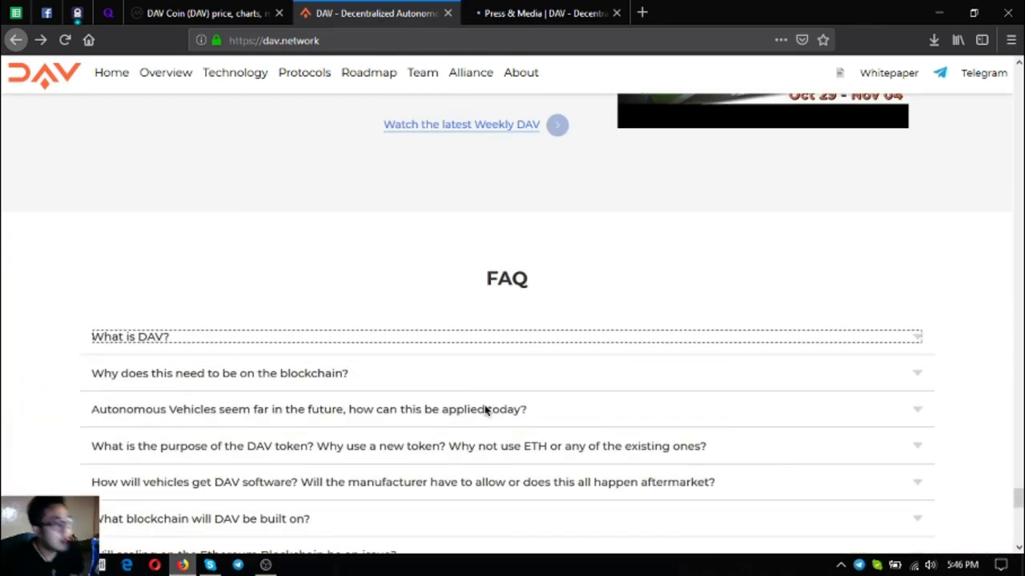
Switch to the DAV Coin CoinMarketCap tab, then bring OBS Studio forward from the taskbar
click(205, 12)
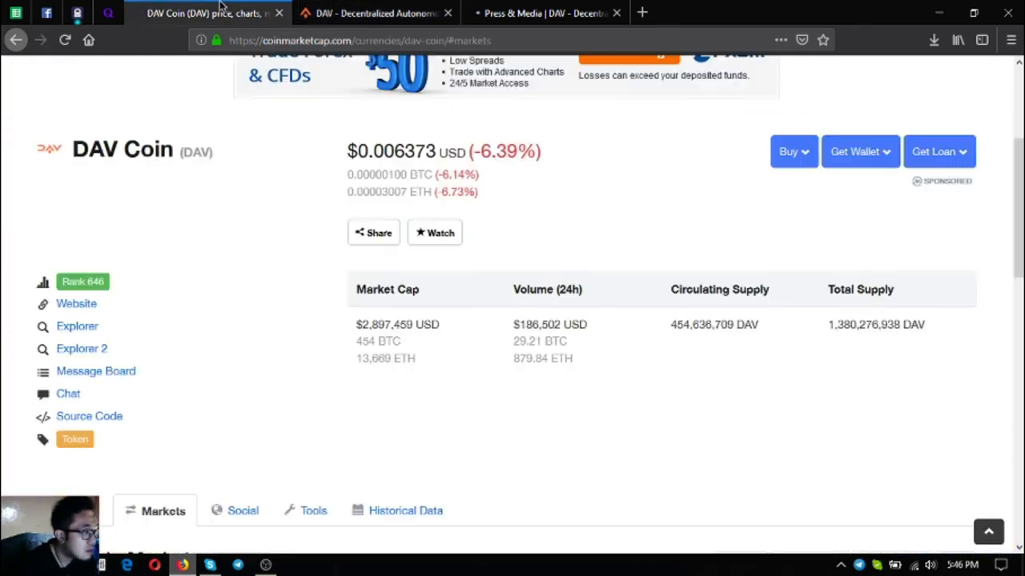
mouse_move(656, 499)
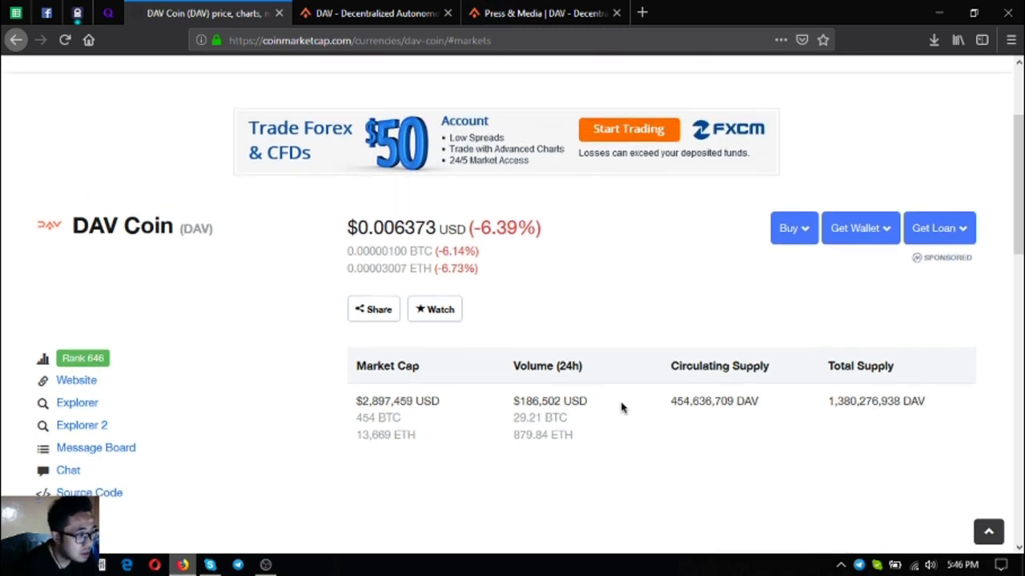
mouse_move(271, 418)
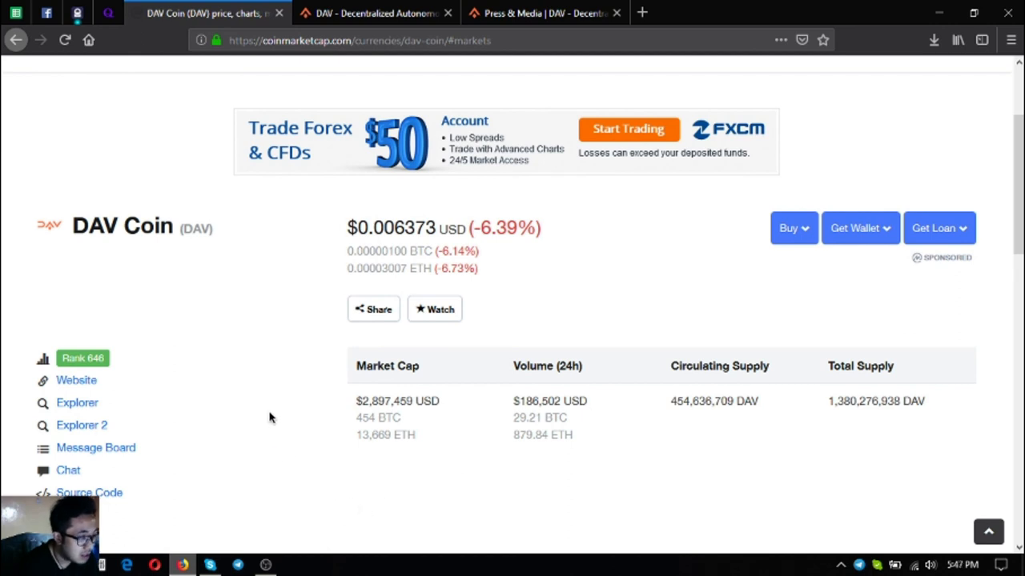
mouse_move(303, 416)
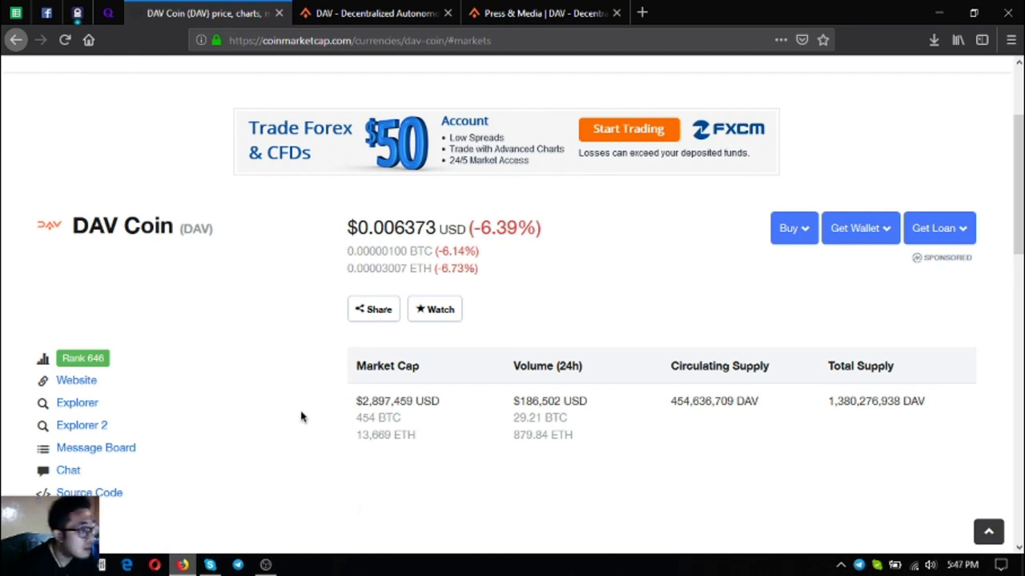
mouse_move(346, 311)
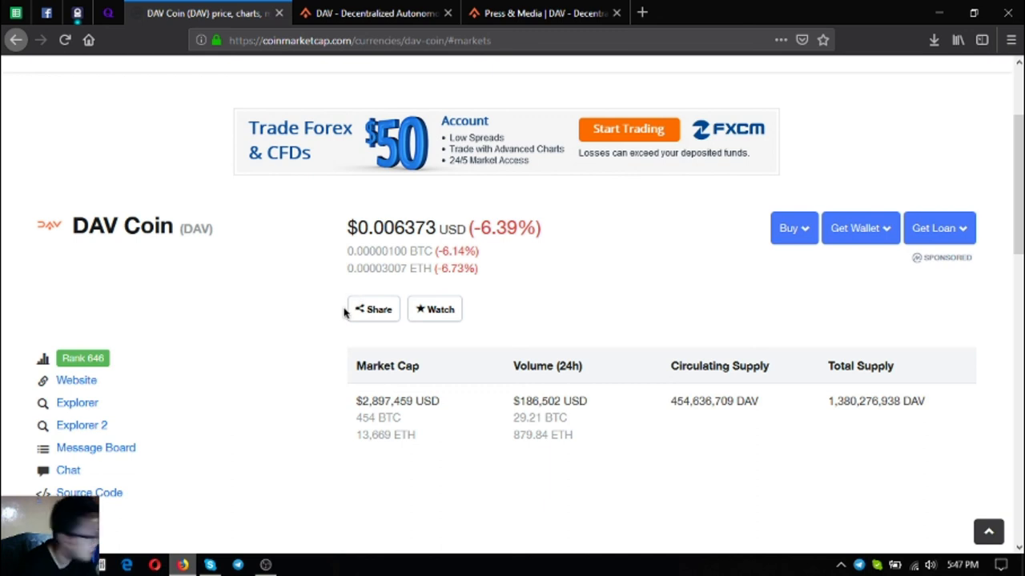
mouse_move(265, 547)
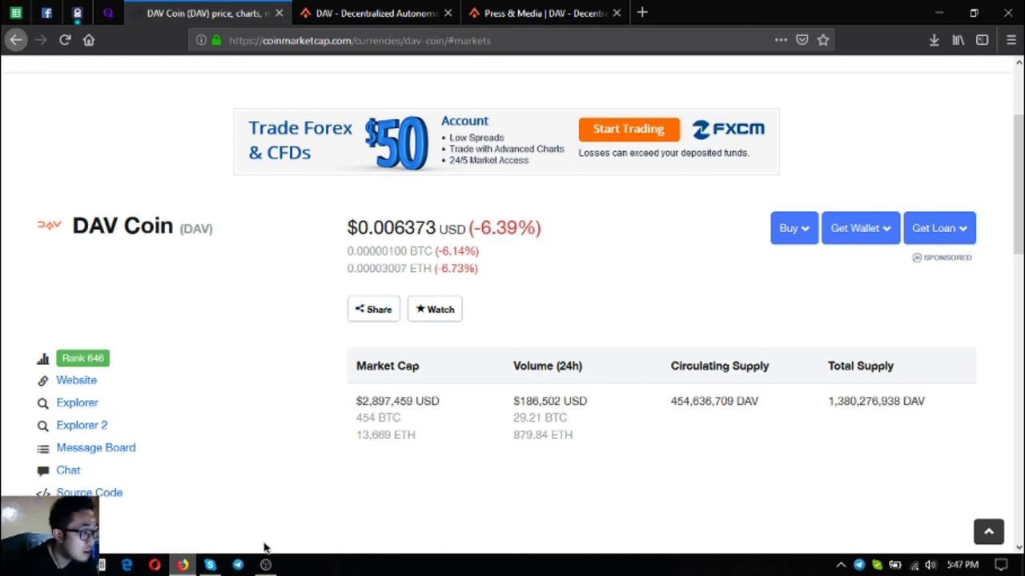
mouse_move(448, 247)
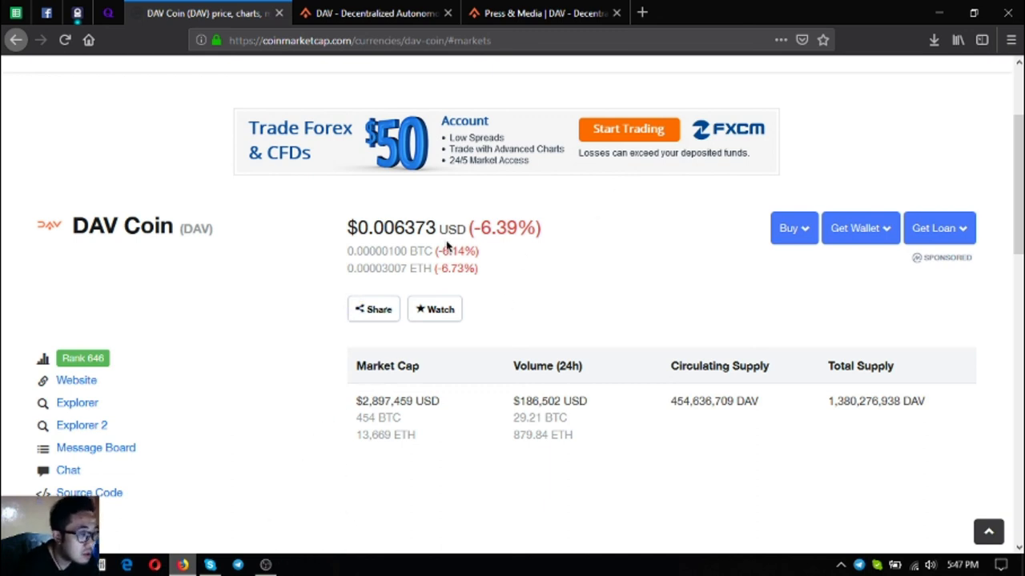
mouse_move(445, 254)
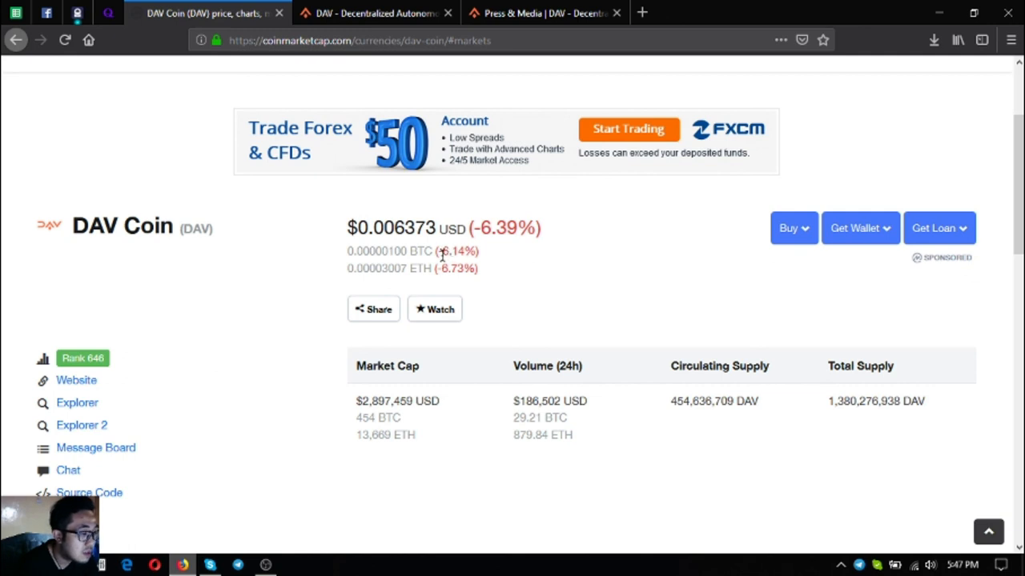
mouse_move(408, 76)
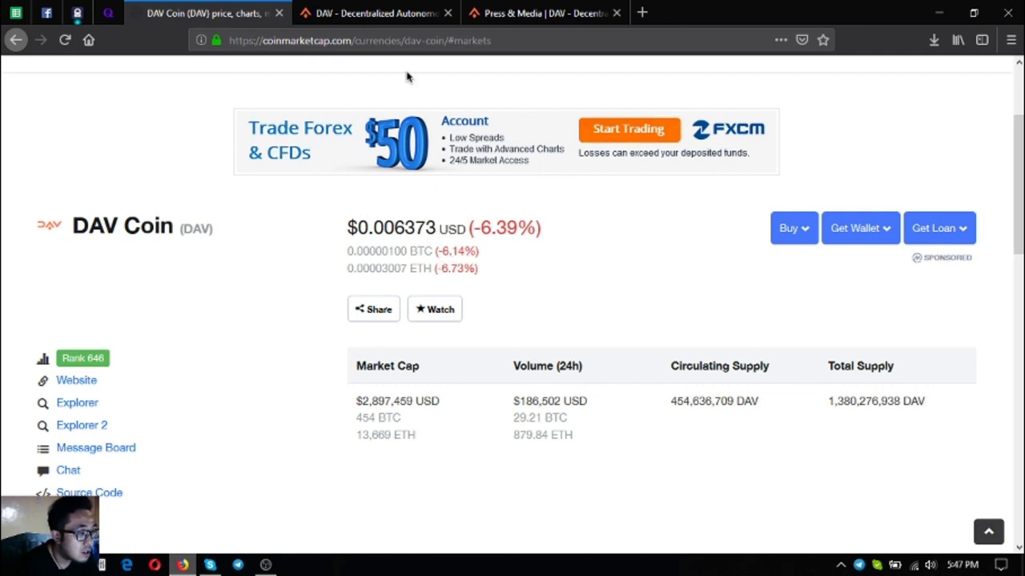
mouse_move(265, 565)
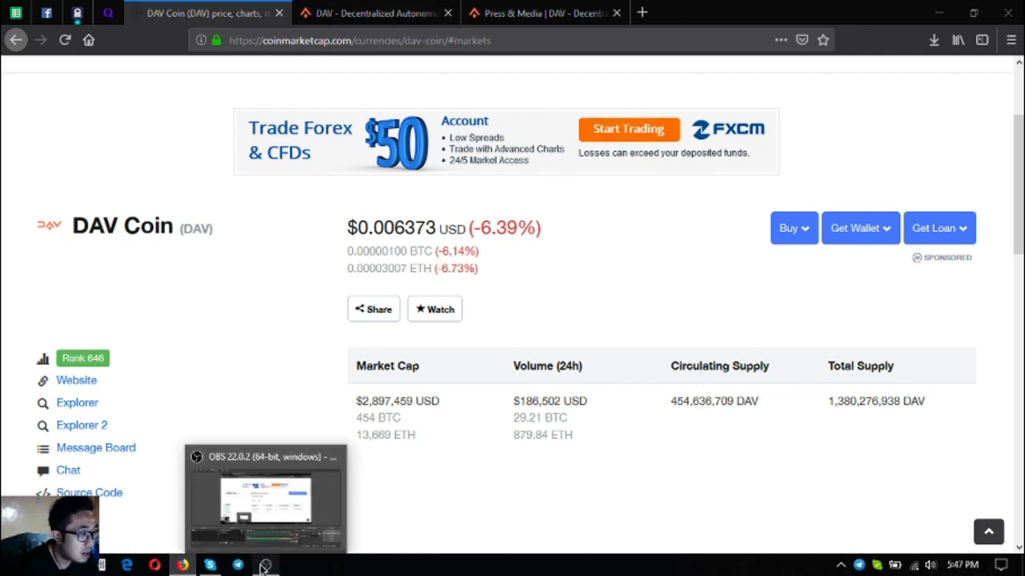
click(265, 563)
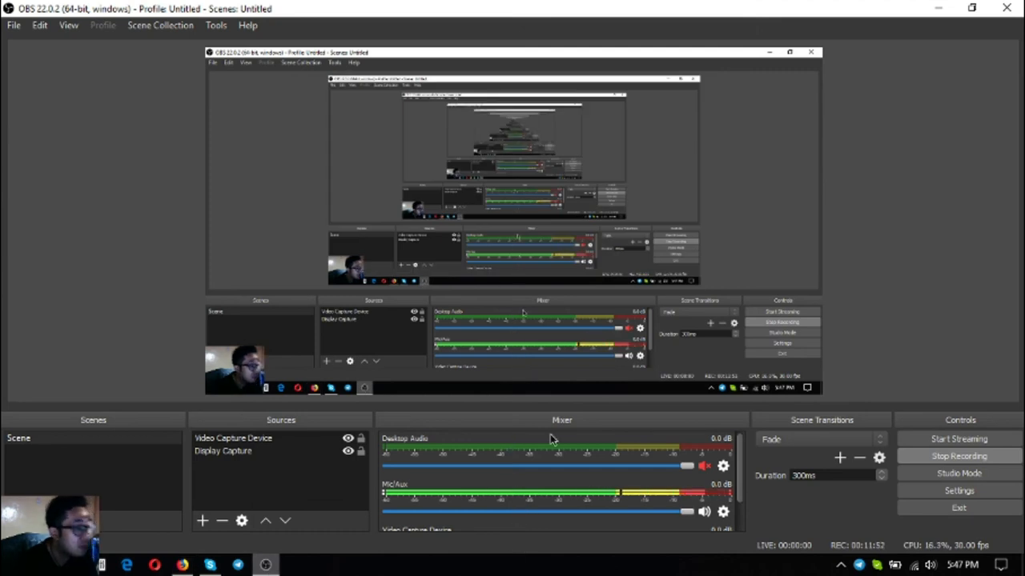